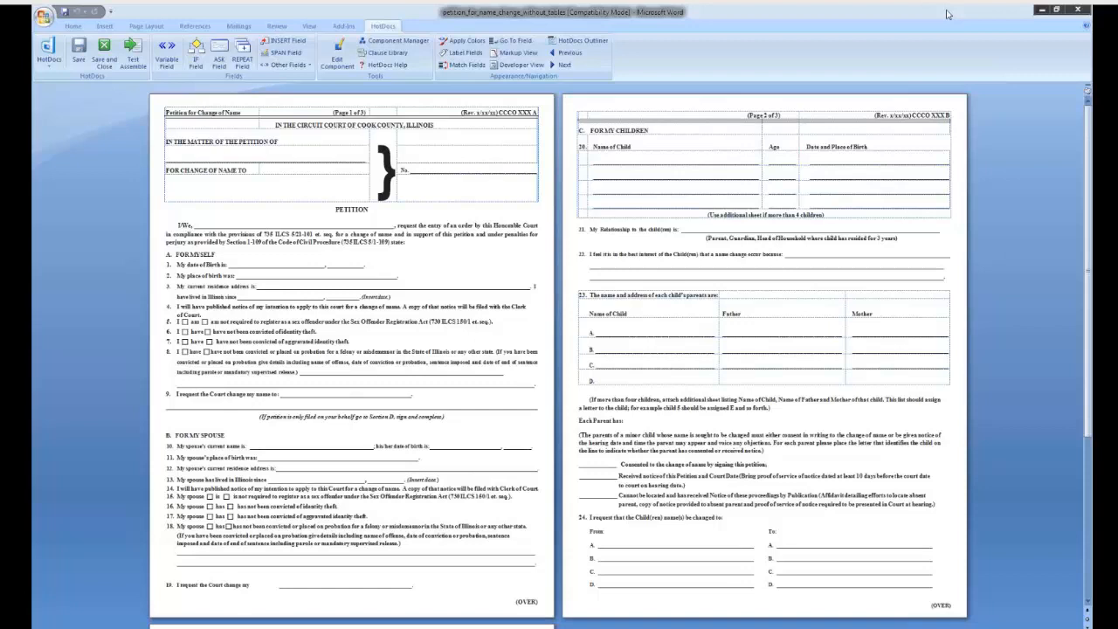
# - Start a new HotDocs variable field in the petition, defaulting to Text type
pyautogui.click(166, 53)
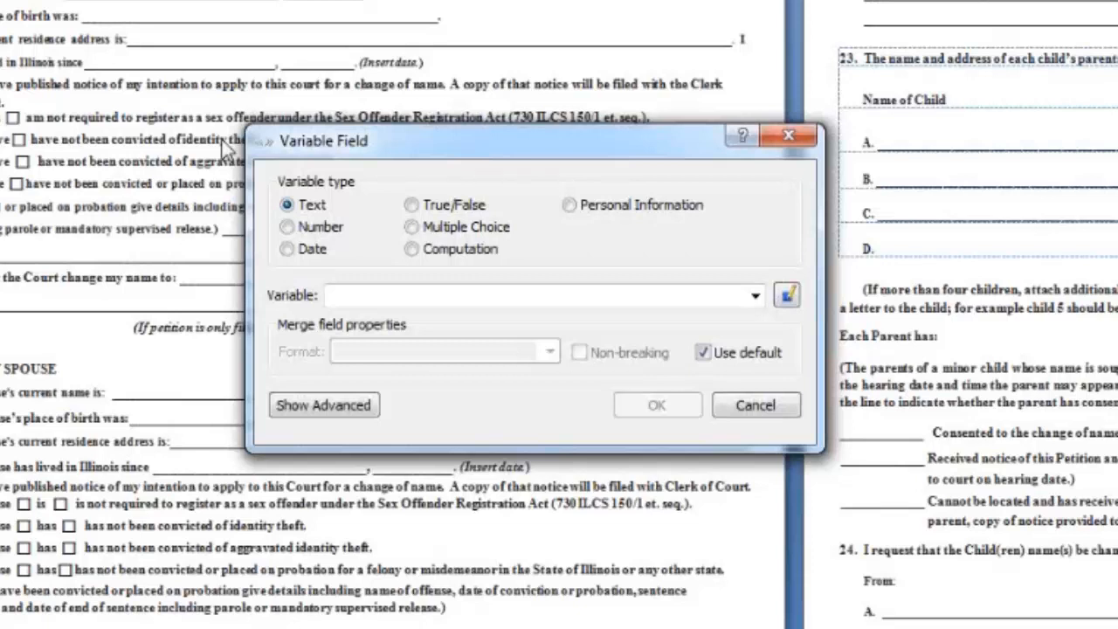
# - Switch the variable field type from Number to Date
pyautogui.click(288, 227)
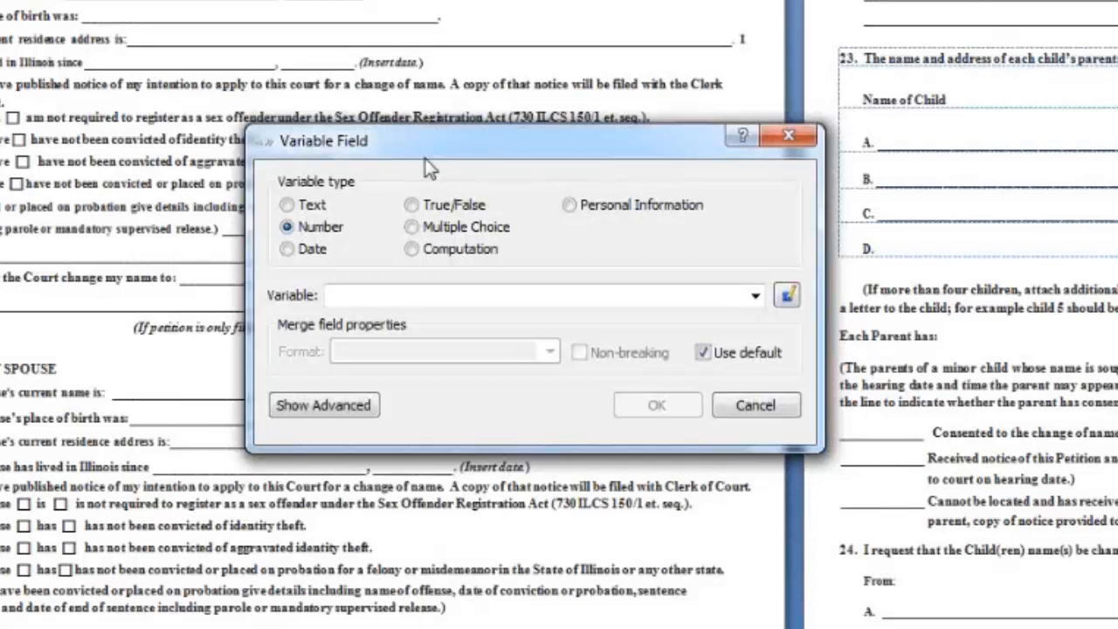
pyautogui.click(286, 249)
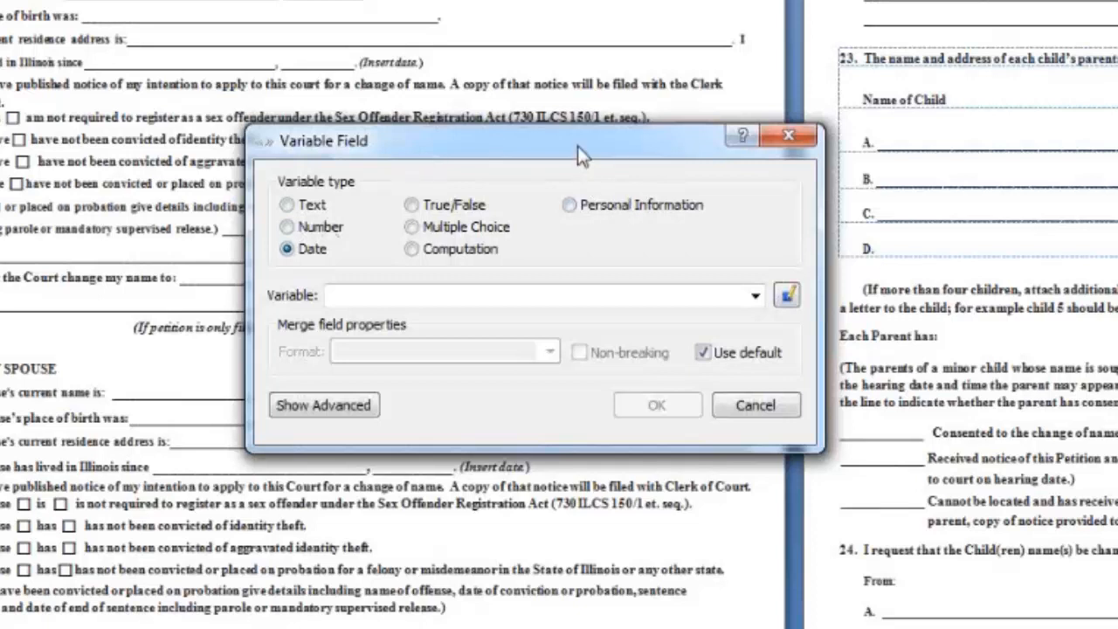
pyautogui.moveTo(559, 162)
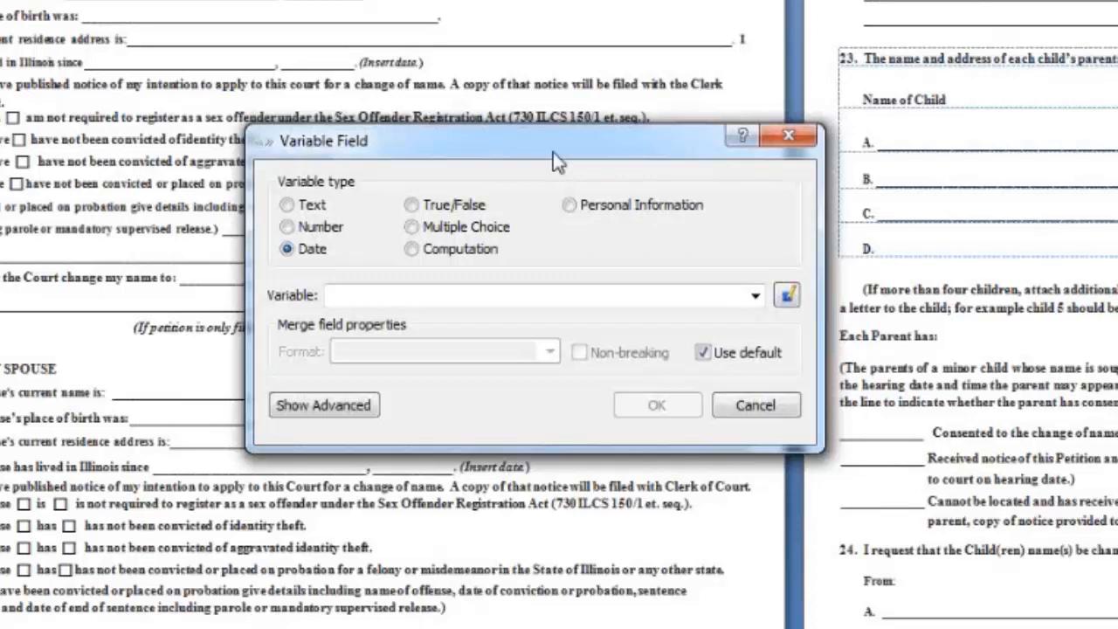
# - Choose Computation type, opening a blank new computation in the editor
pyautogui.click(412, 204)
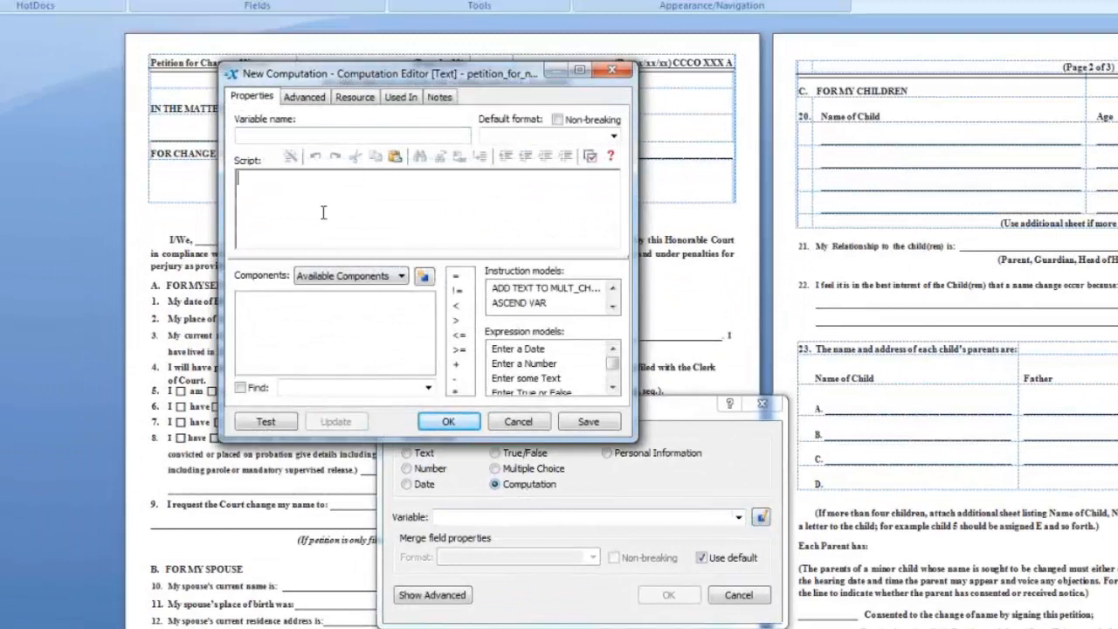
pyautogui.moveTo(386, 189)
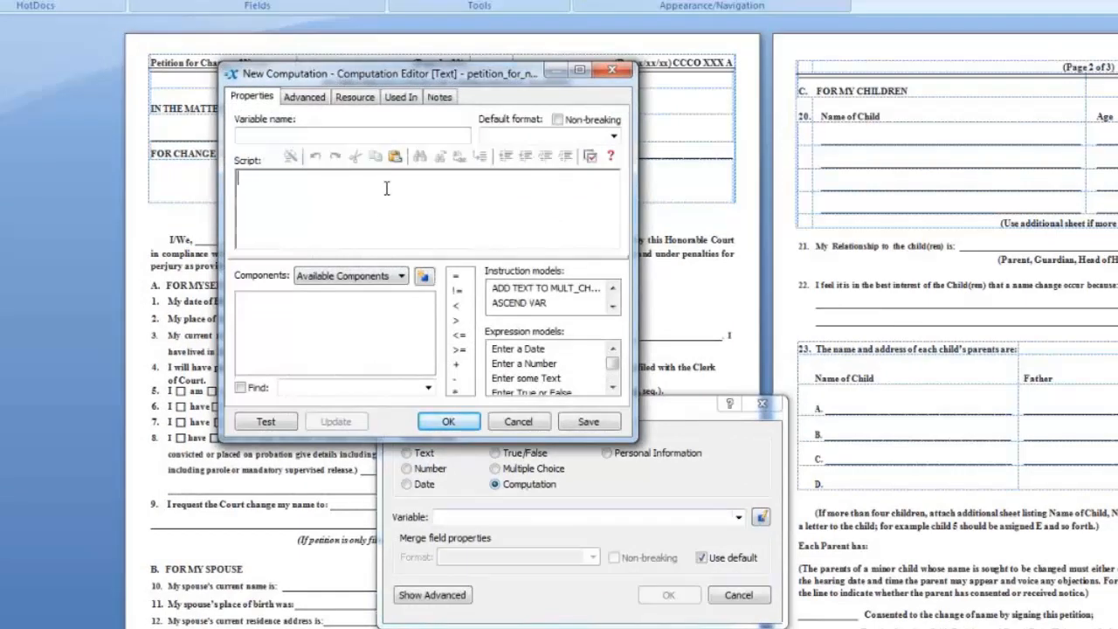
pyautogui.moveTo(398, 211)
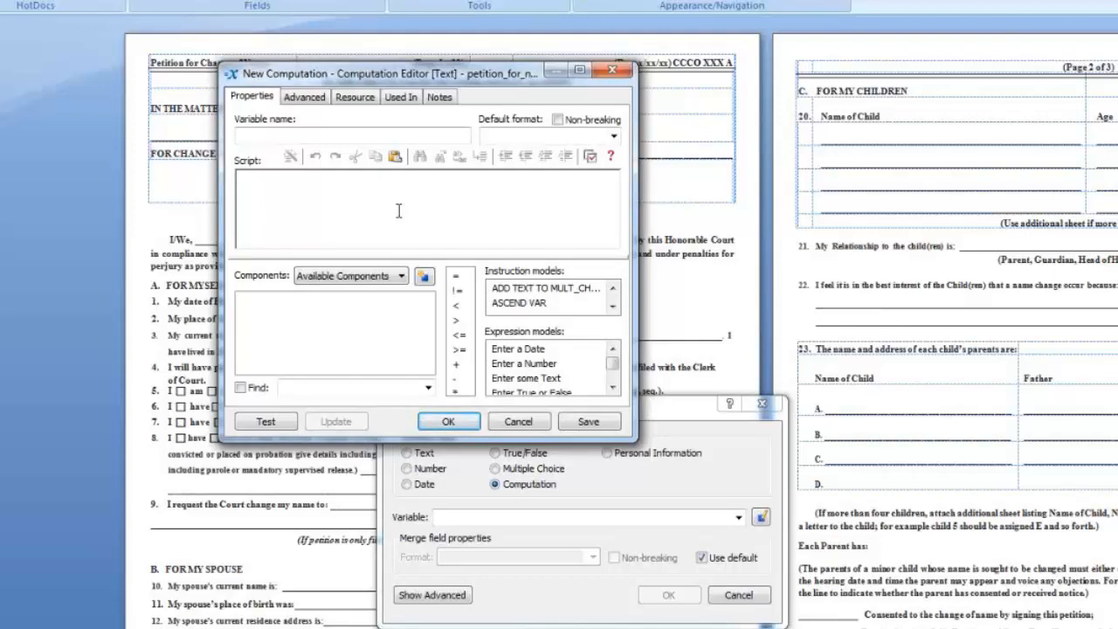
# - Close the empty computation editor and name the variable 'Variable name TE'
pyautogui.click(249, 179)
pyautogui.write('v')
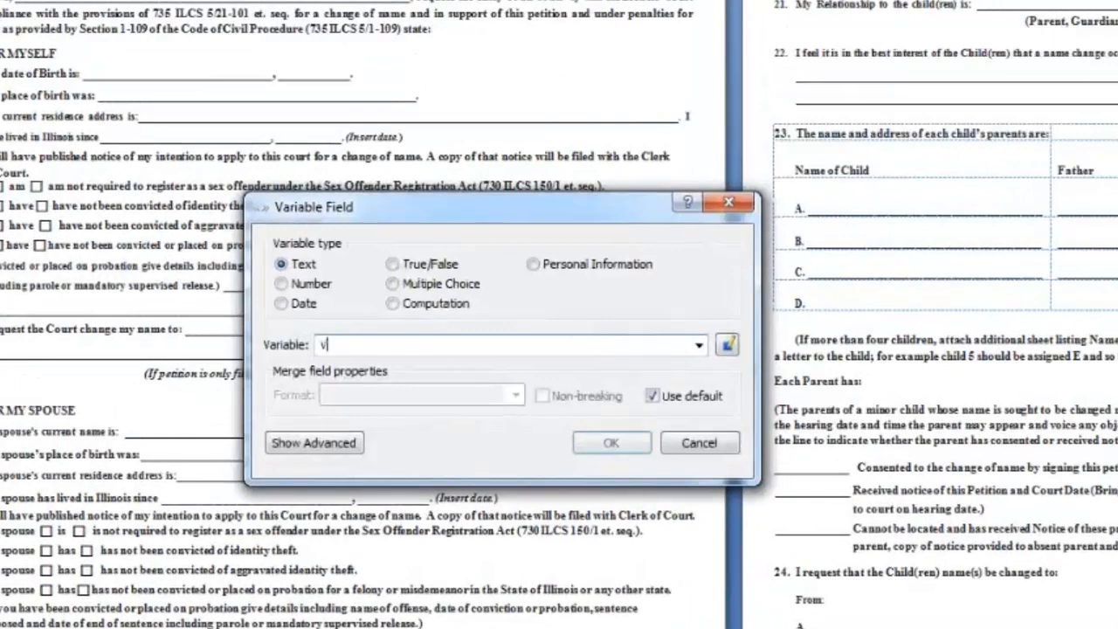
pyautogui.write('ariable')
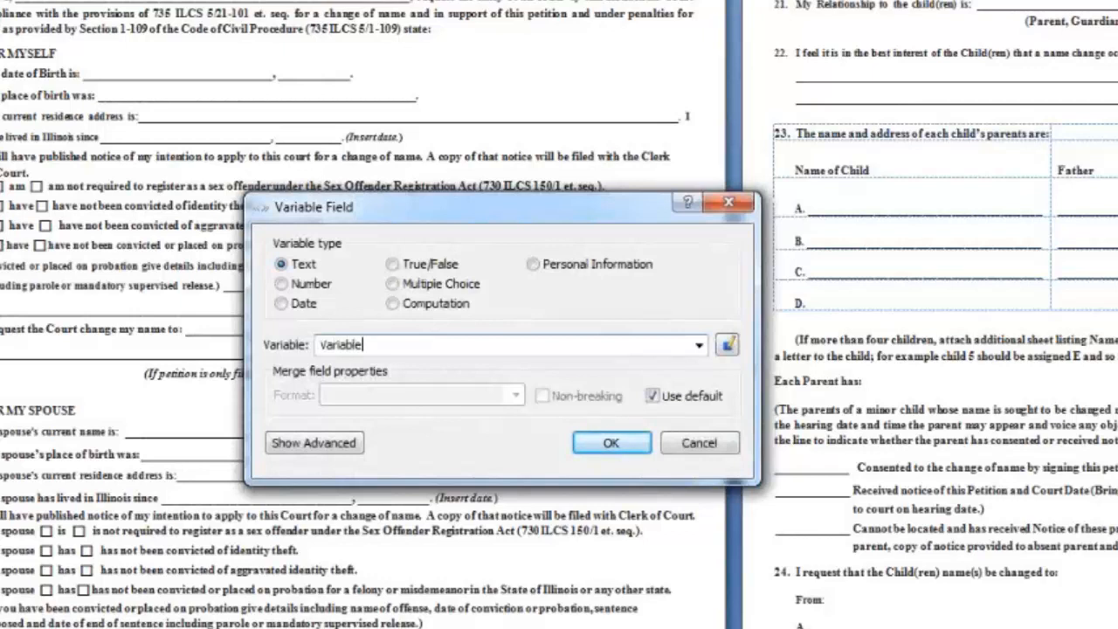
pyautogui.write('nam')
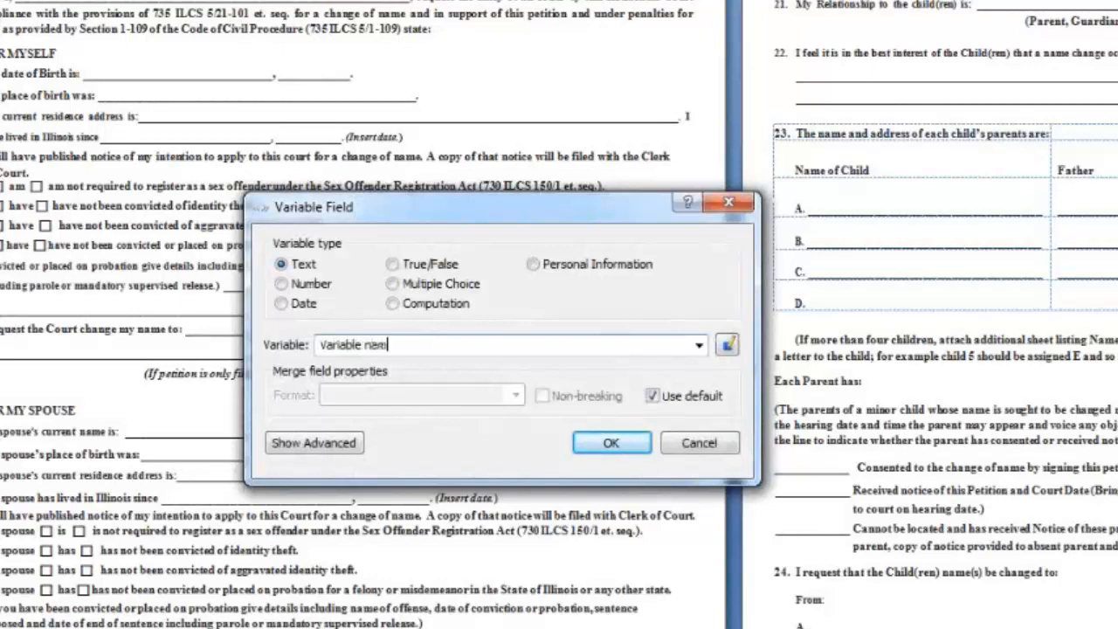
pyautogui.write('e')
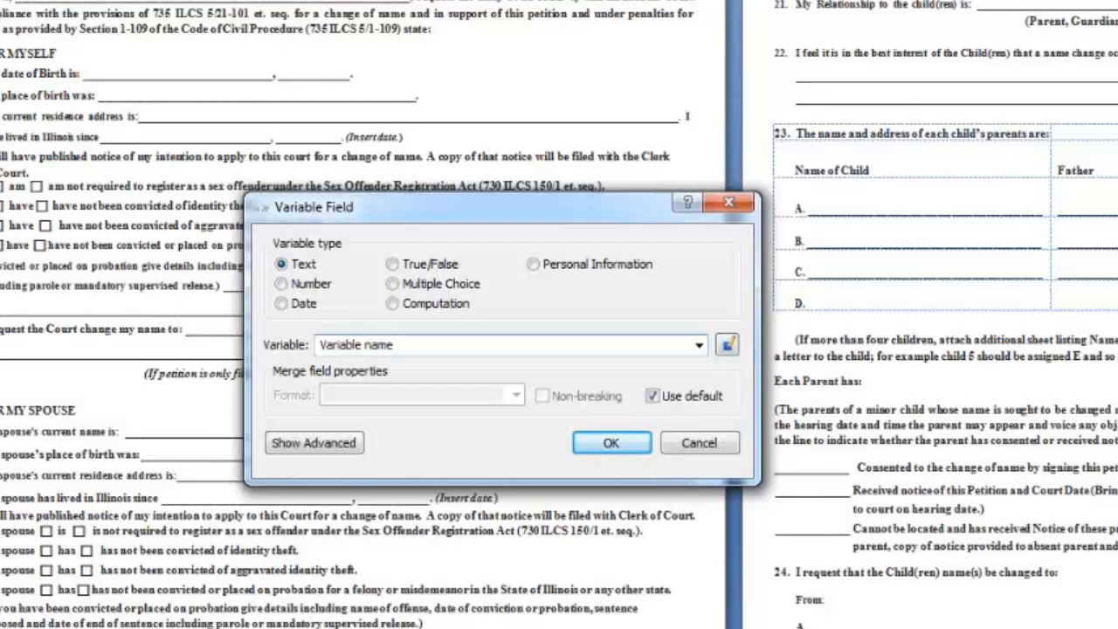
pyautogui.write('TE')
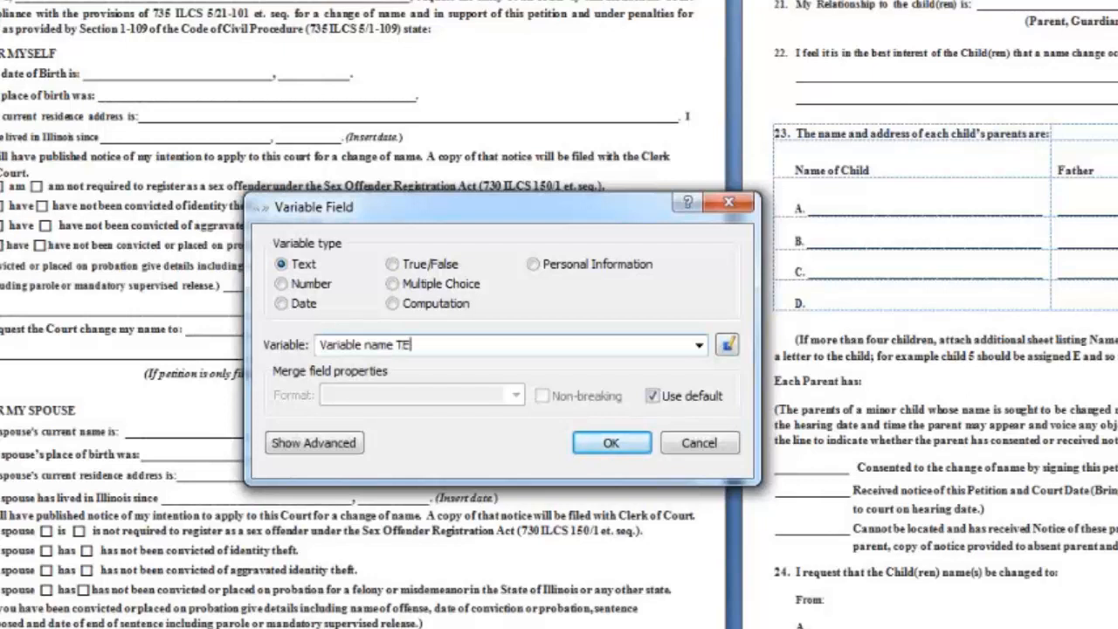
# - Try Number, Date, True/False, Multiple Choice and Computation types, changing the name suffix
pyautogui.click(281, 283)
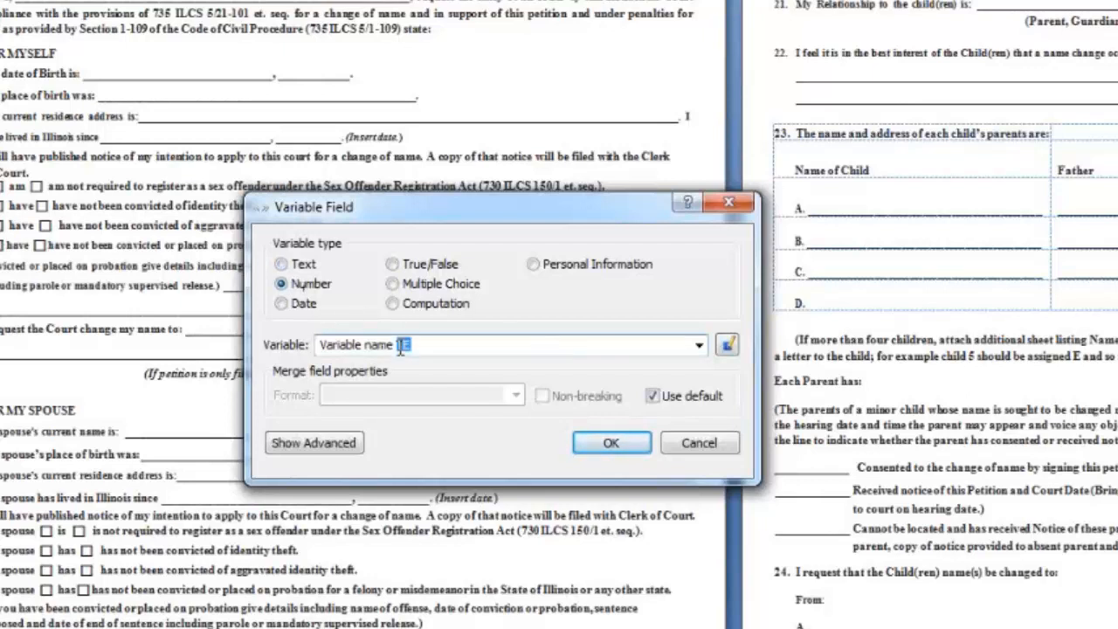
pyautogui.write('NU')
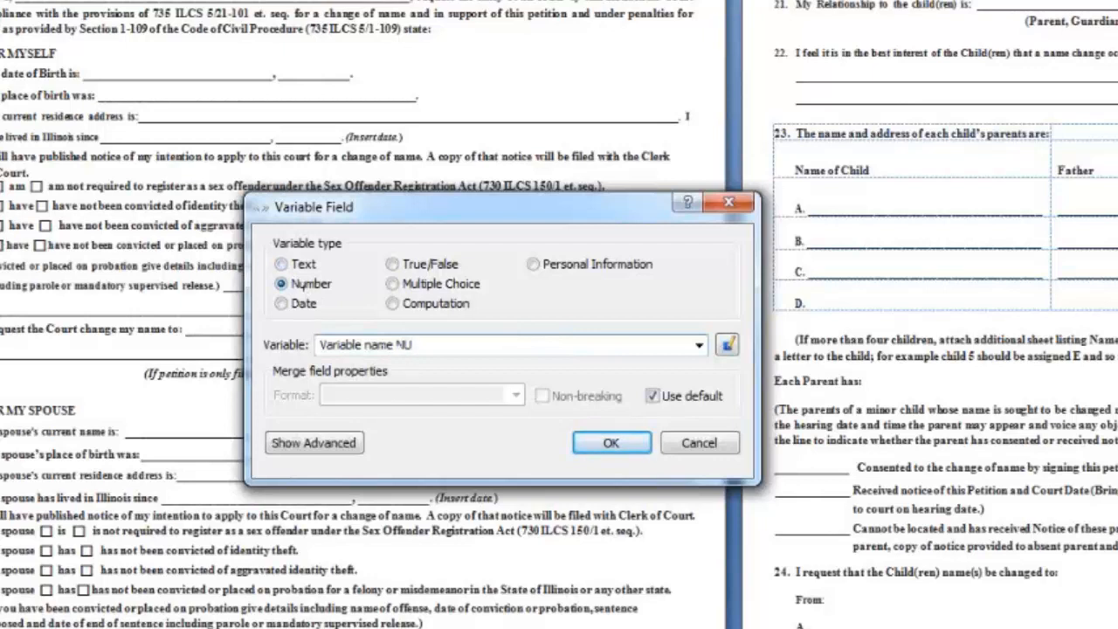
pyautogui.click(281, 303)
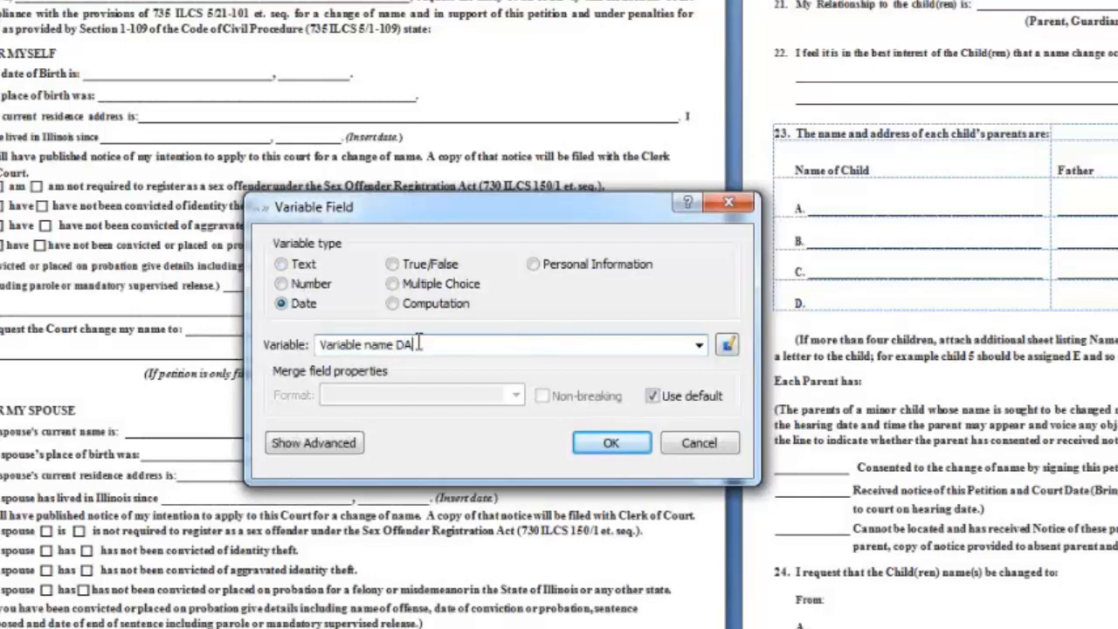
pyautogui.click(392, 262)
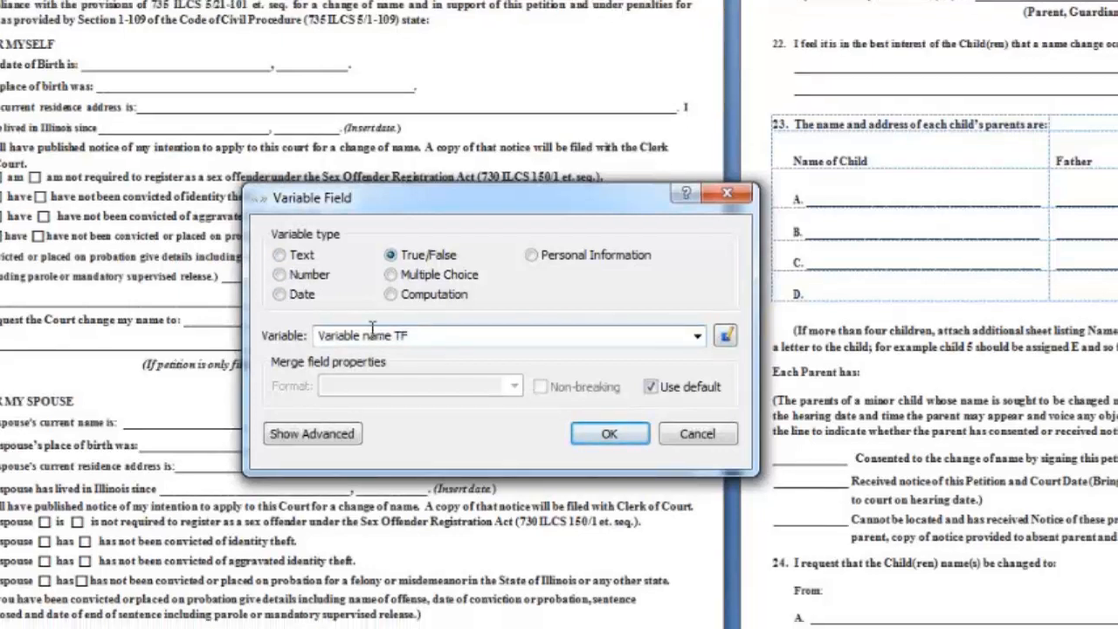
pyautogui.click(391, 274)
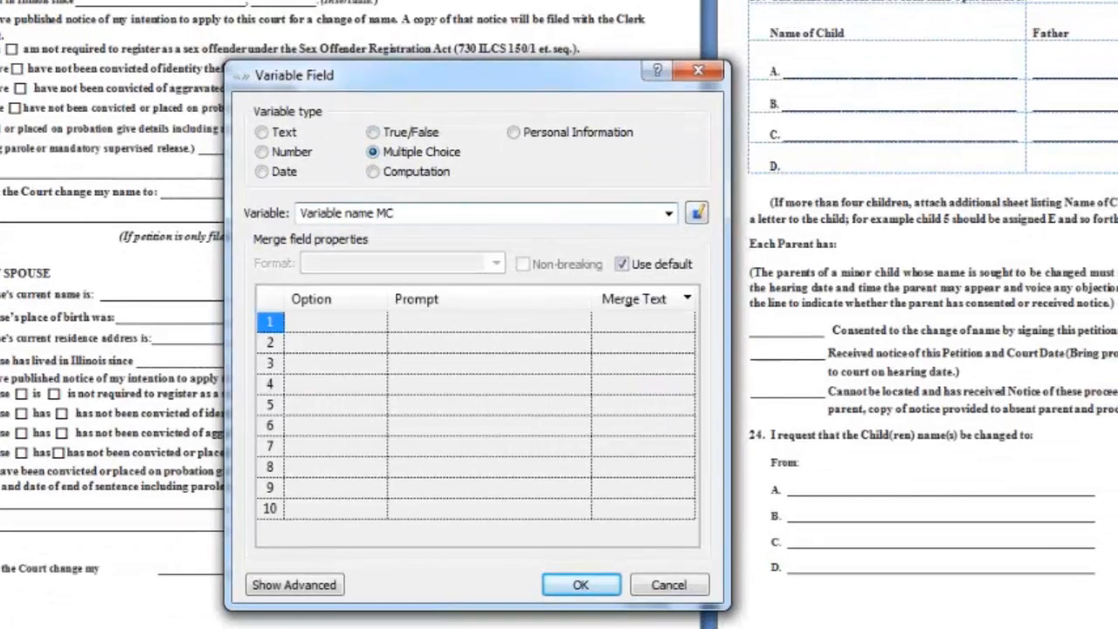
pyautogui.click(372, 171)
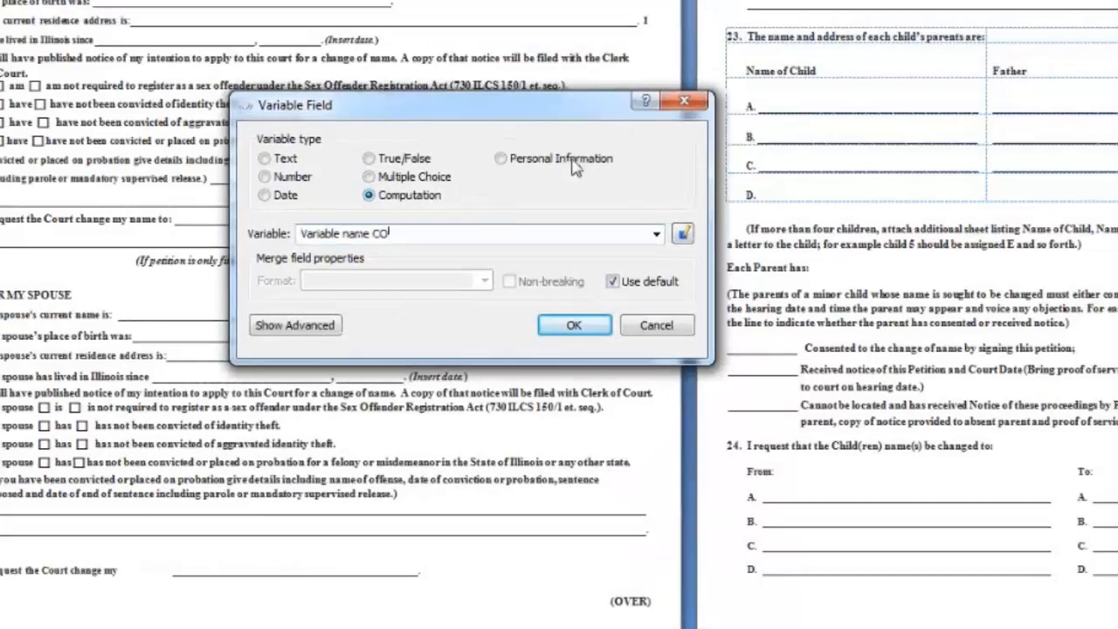
# - Cancel the Variable Field dialog without inserting a field
pyautogui.click(656, 325)
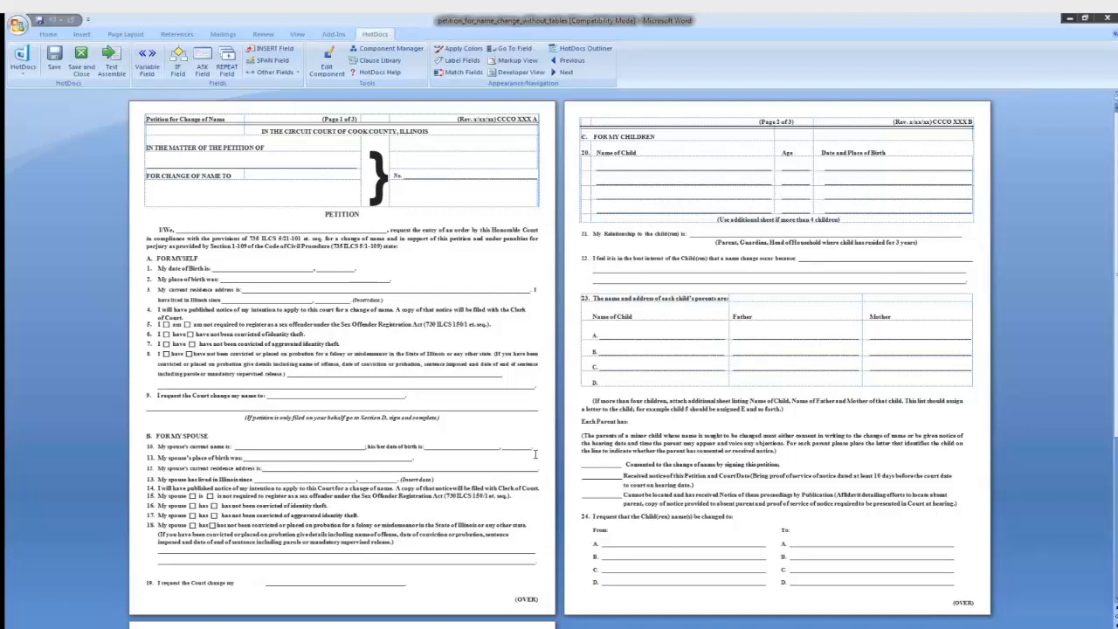
pyautogui.click(356, 268)
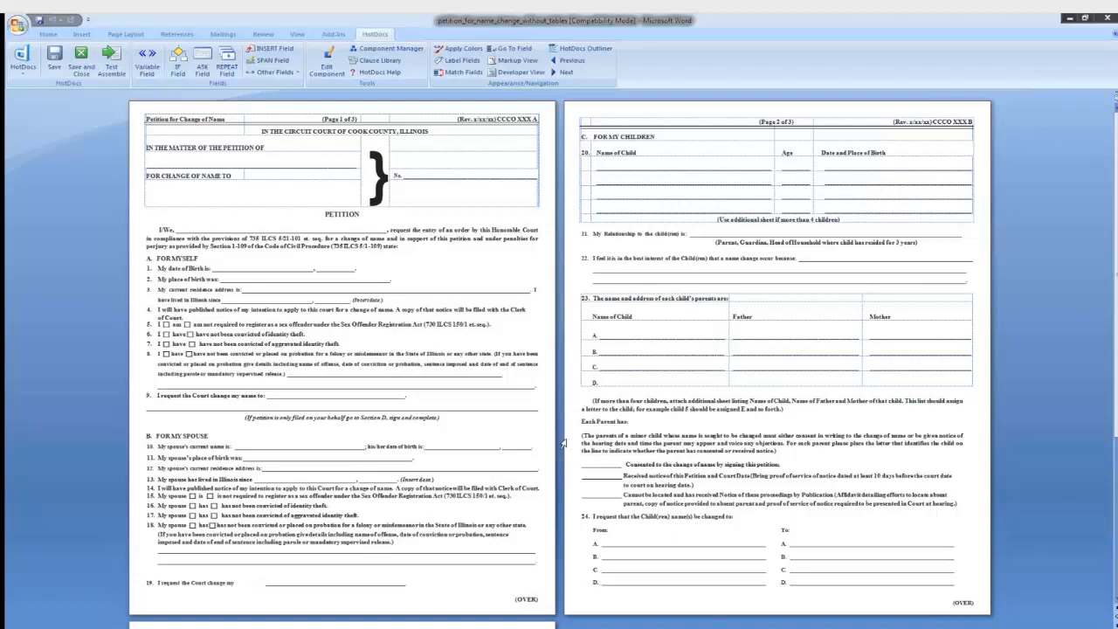
# - Save and close the petition template, returning to the HotDocs Developer library
pyautogui.click(357, 268)
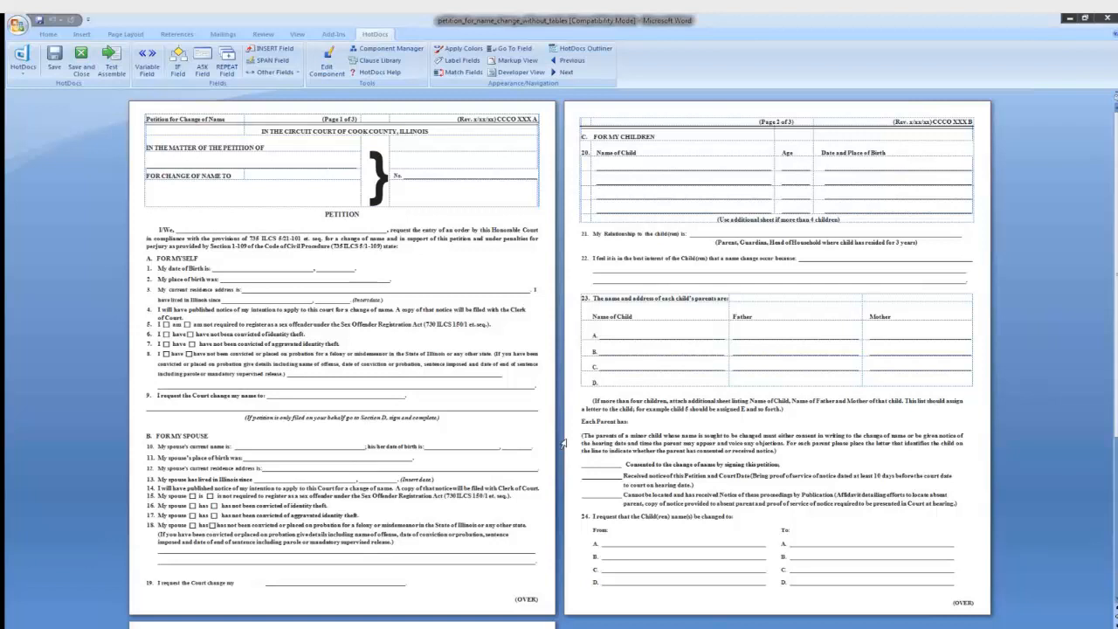
pyautogui.click(356, 268)
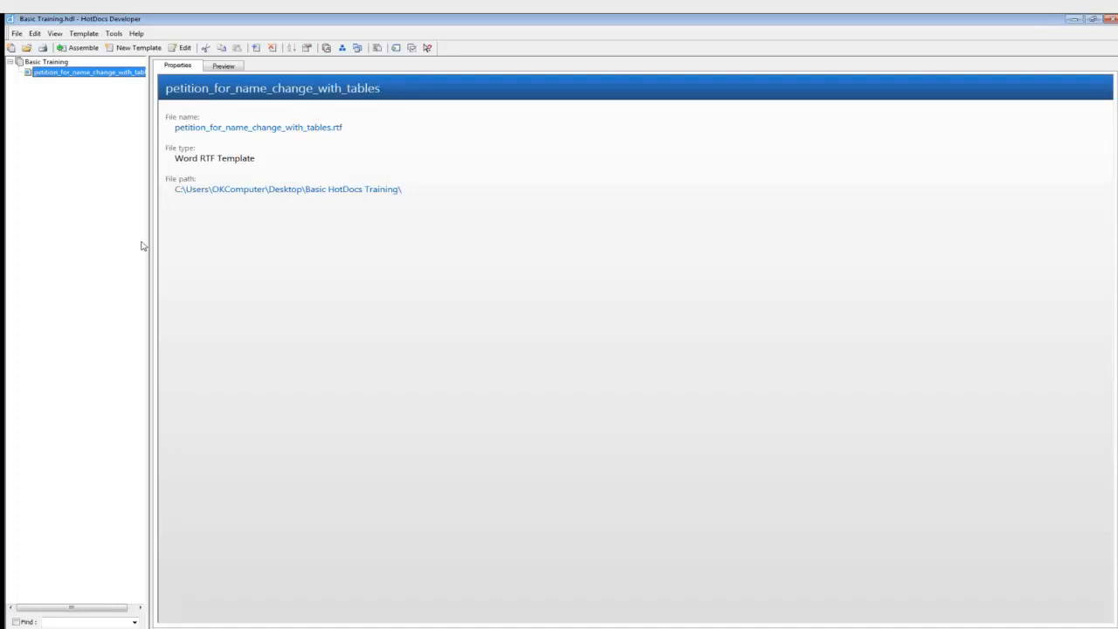
pyautogui.moveTo(11, 48)
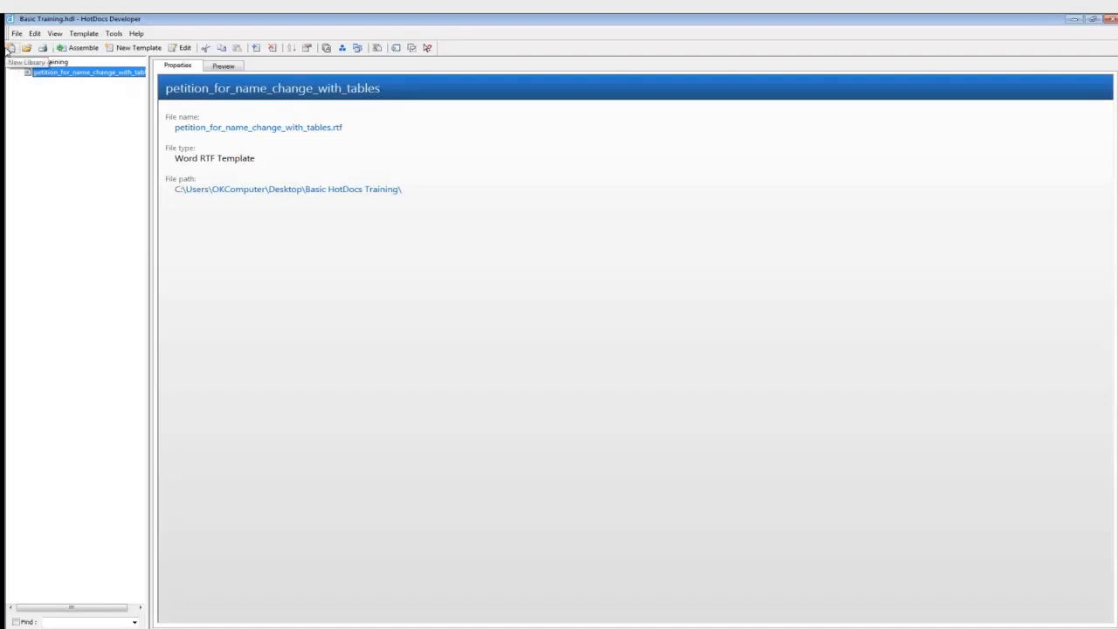
pyautogui.moveTo(26, 48)
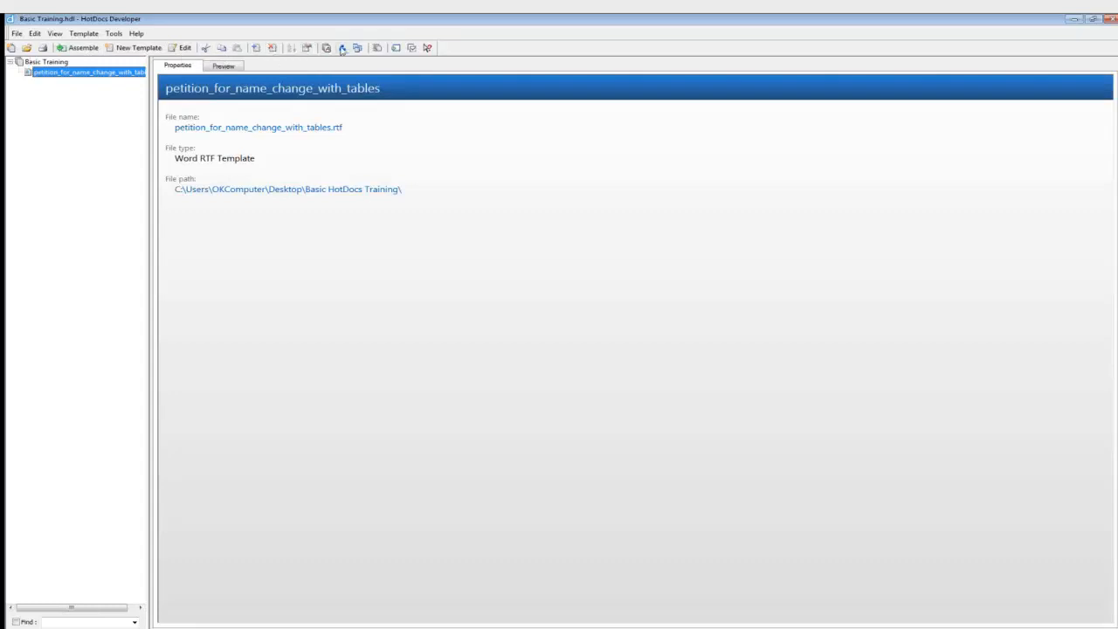
pyautogui.moveTo(357, 48)
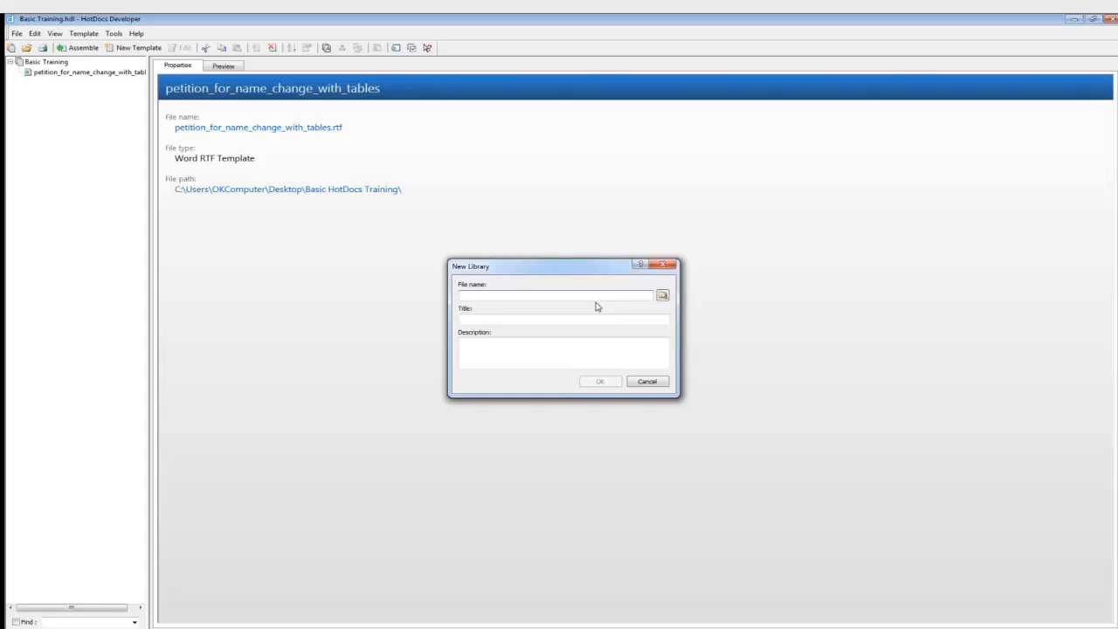
# - Create a new library named 'Basic HotDocs Training'
pyautogui.write('Basic')
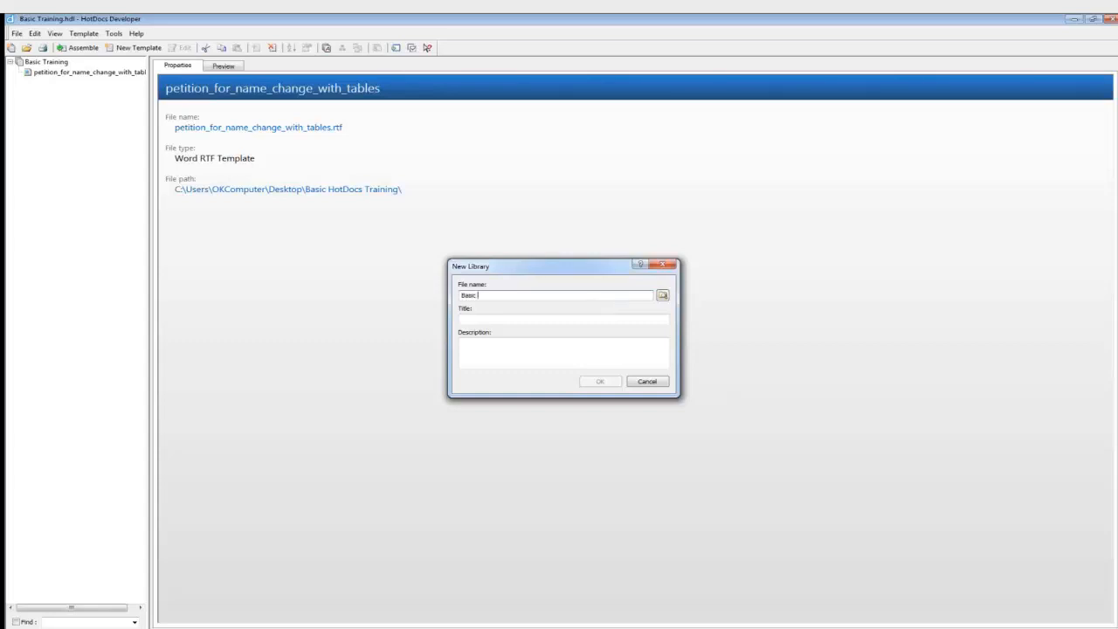
pyautogui.write('HotDocs')
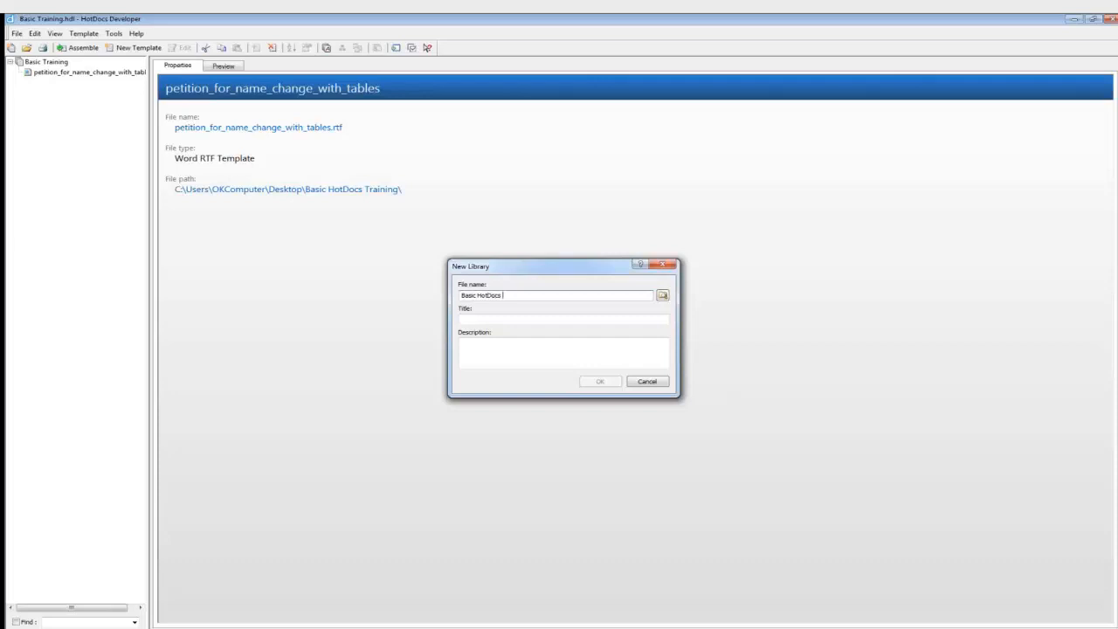
pyautogui.write('Tal')
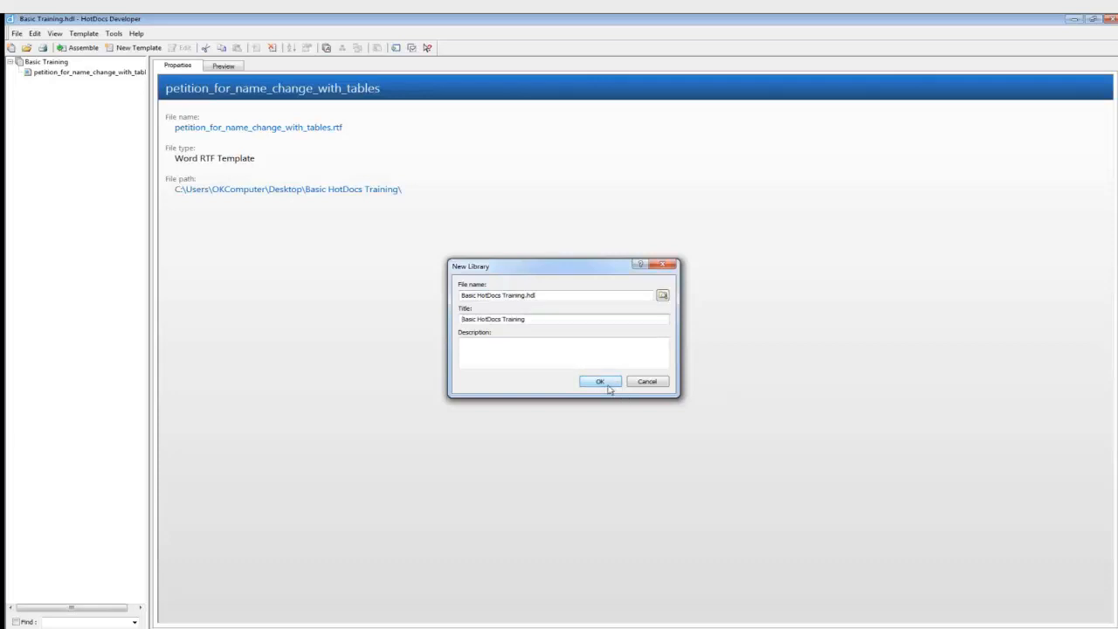
pyautogui.click(599, 381)
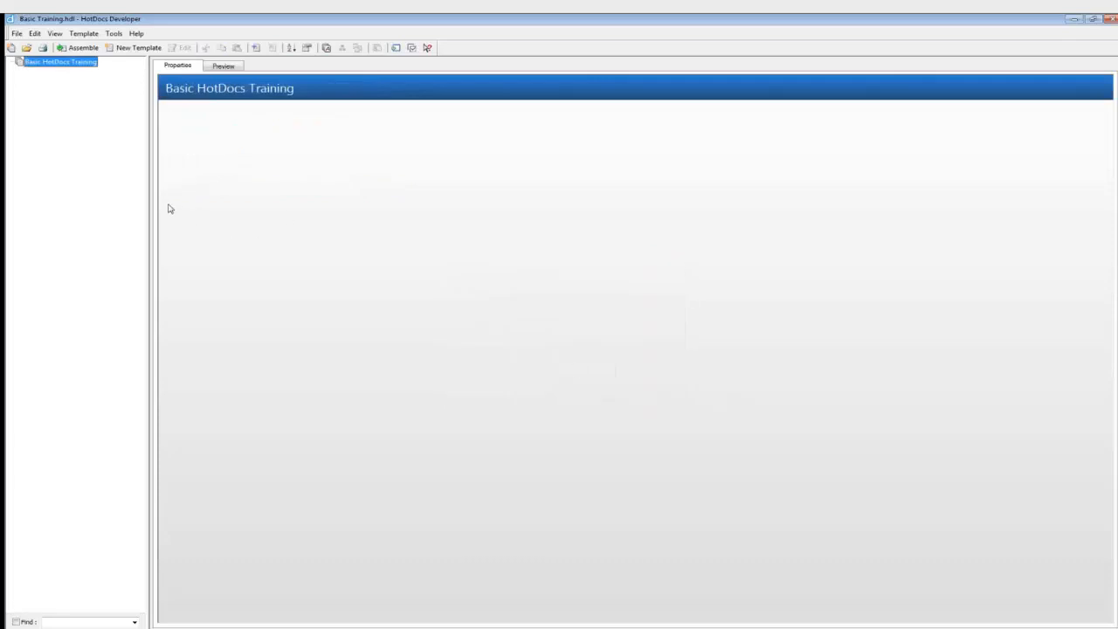
pyautogui.moveTo(127, 192)
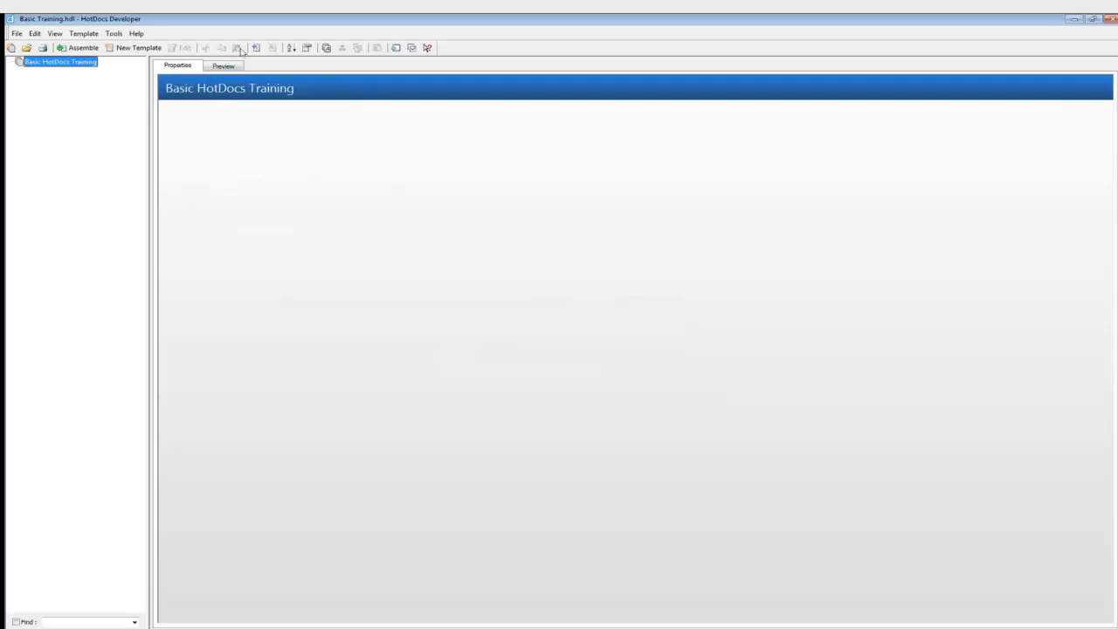
# - Add the petition_for_name_change PDF file to the library as a template
pyautogui.click(238, 48)
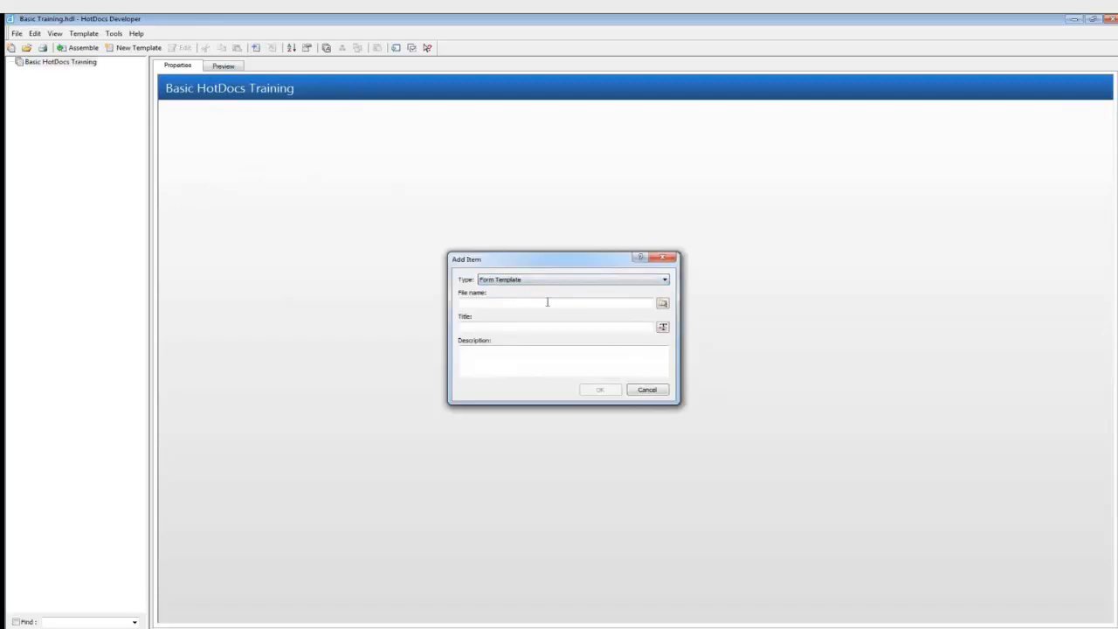
pyautogui.click(661, 302)
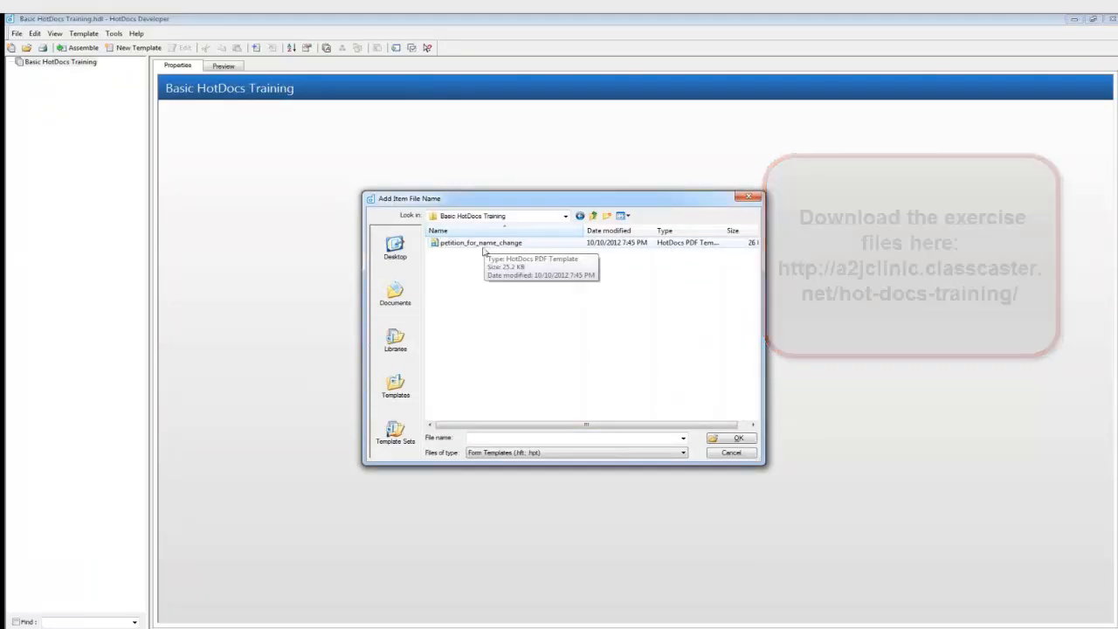
pyautogui.doubleClick(479, 243)
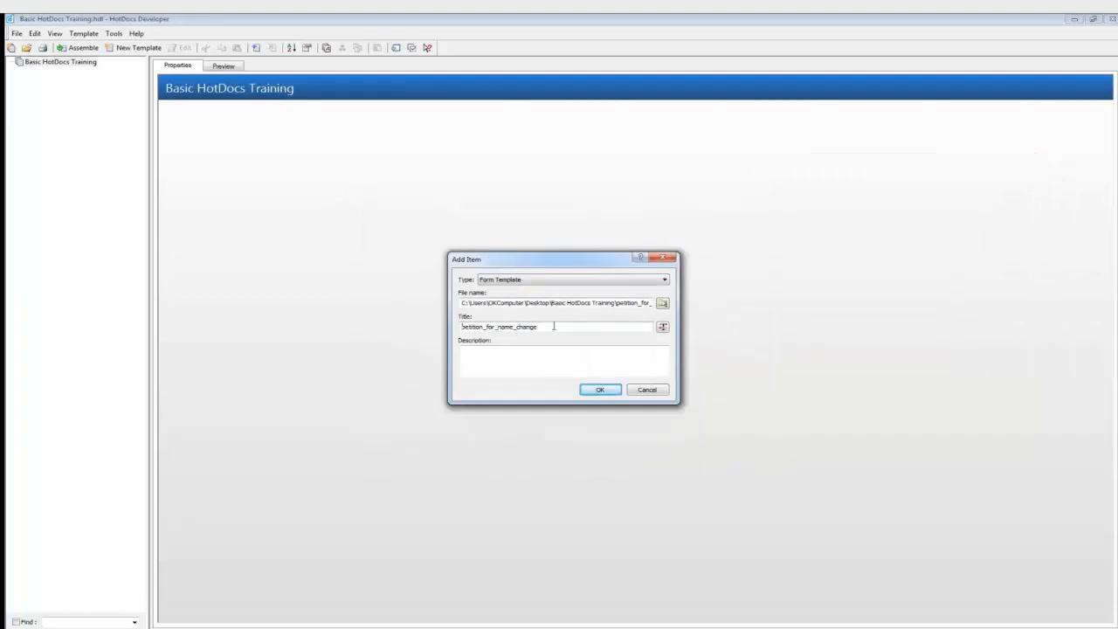
pyautogui.click(599, 390)
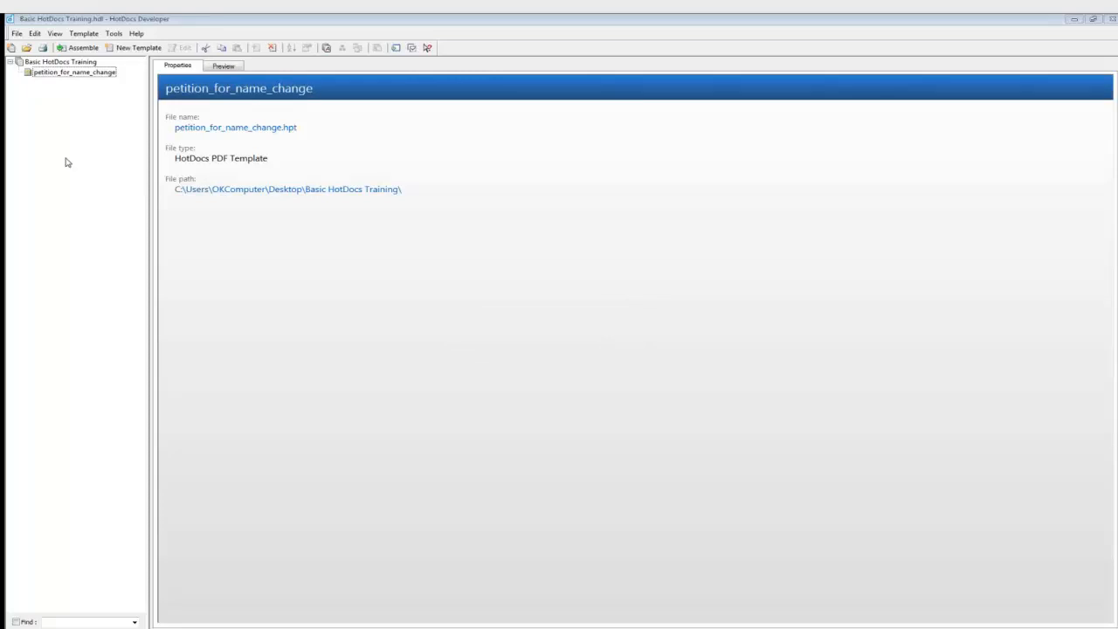
pyautogui.rightClick(74, 72)
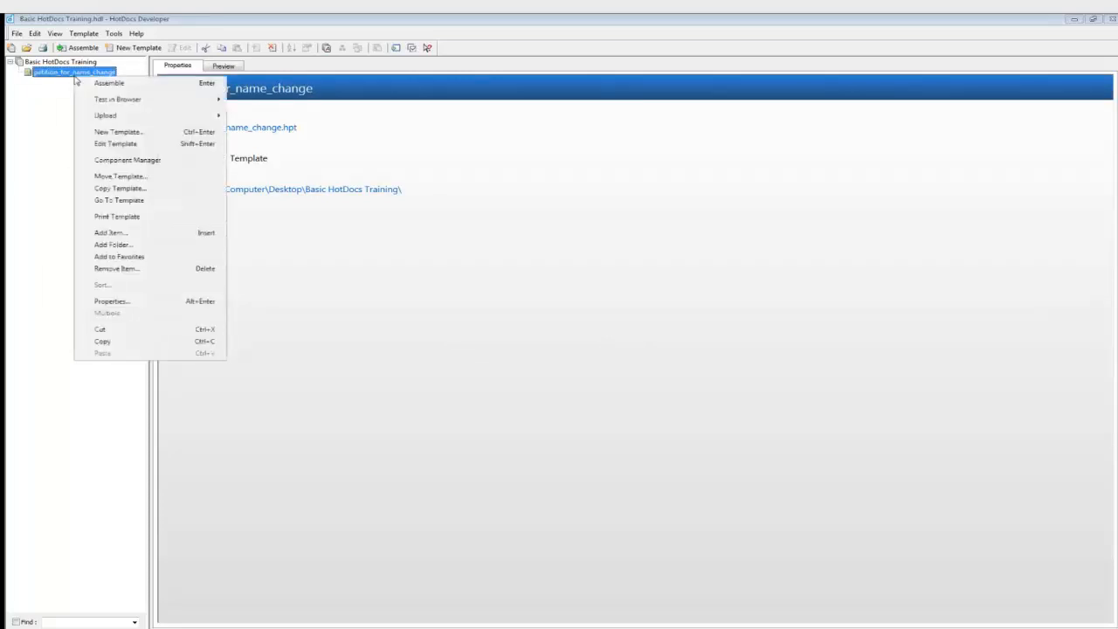
pyautogui.moveTo(137, 304)
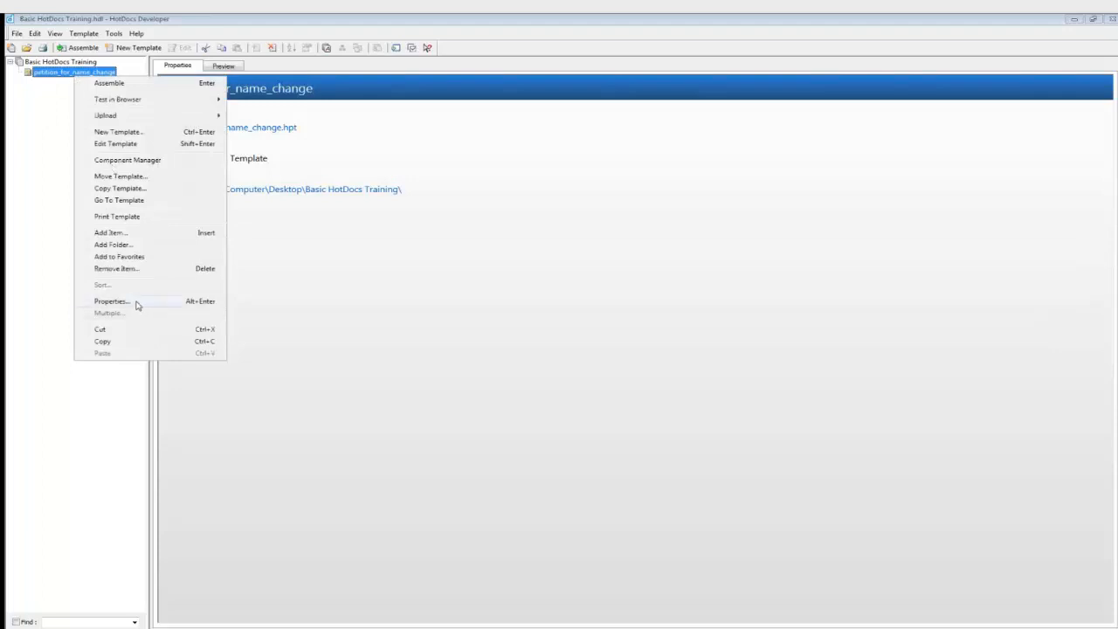
pyautogui.click(111, 300)
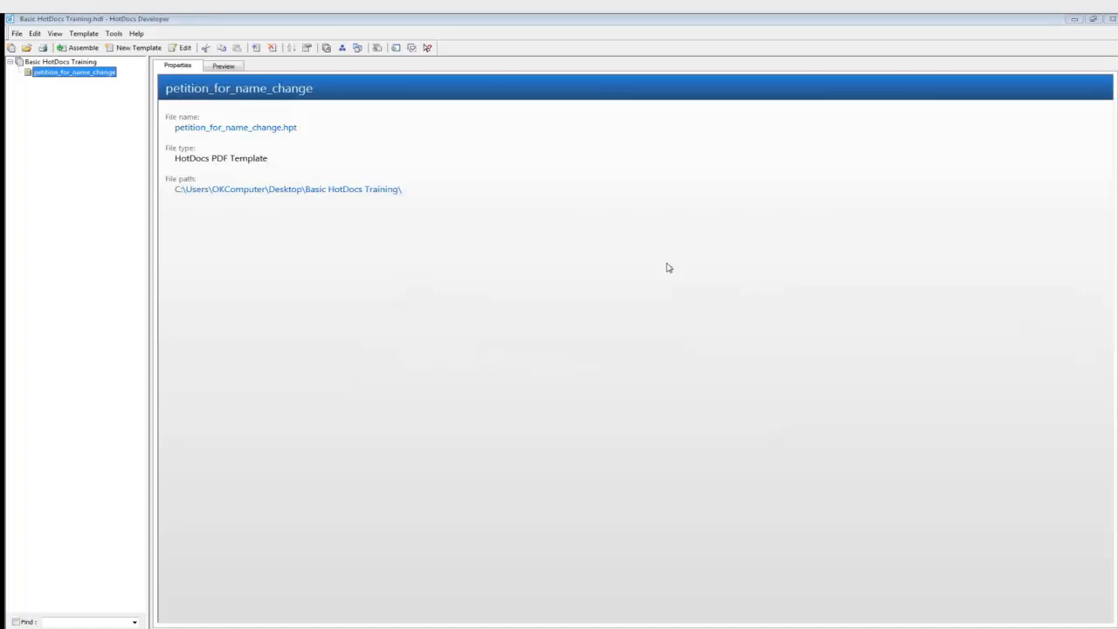
pyautogui.moveTo(62, 153)
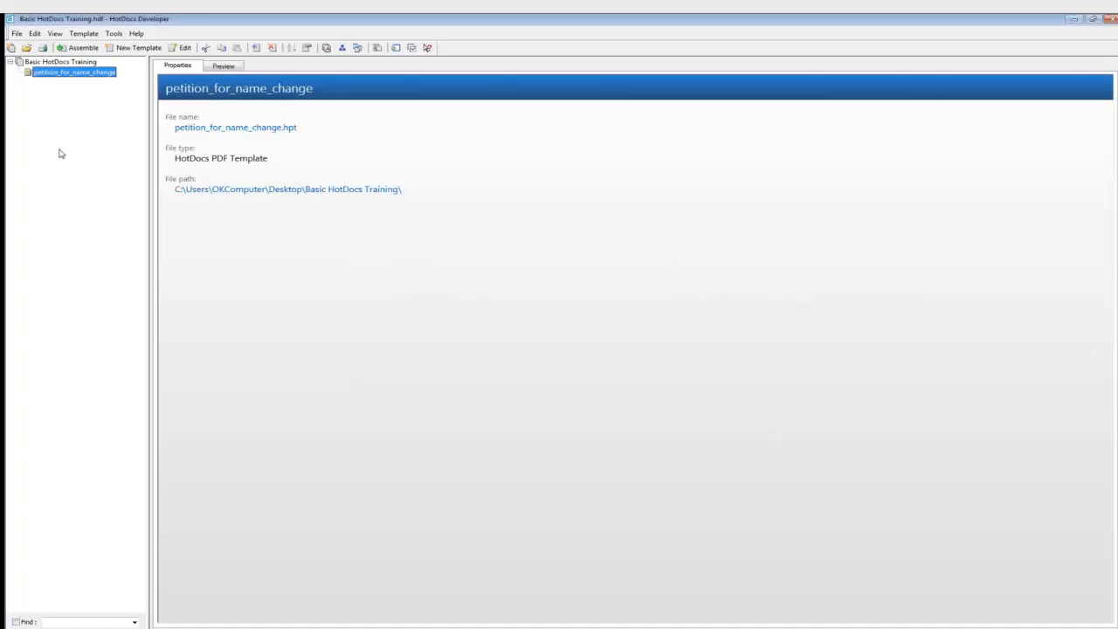
pyautogui.moveTo(85, 79)
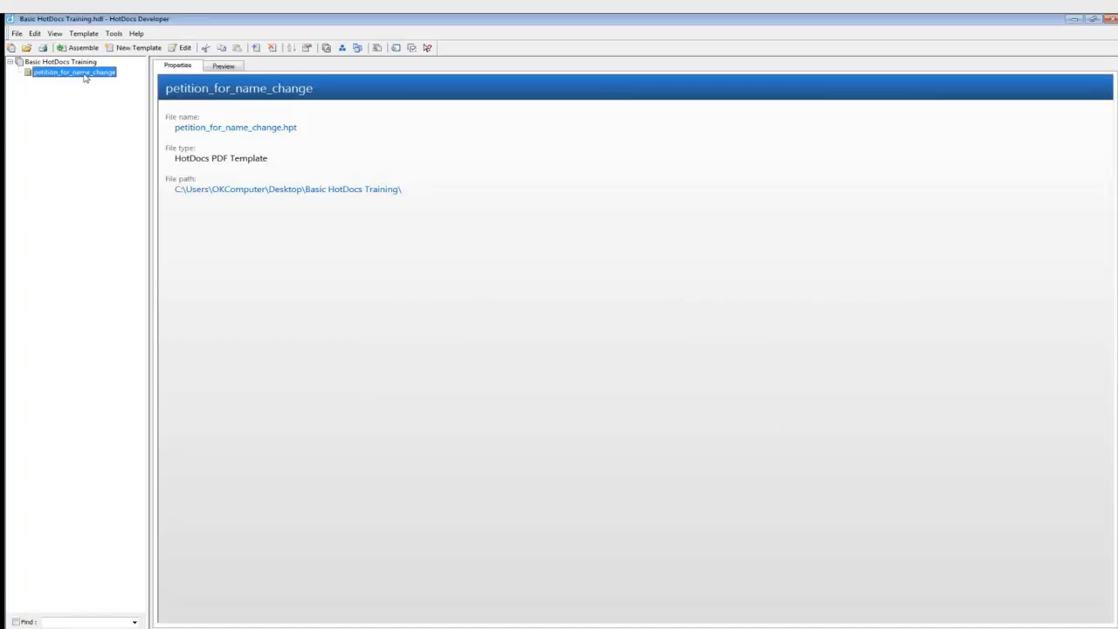
pyautogui.moveTo(341, 49)
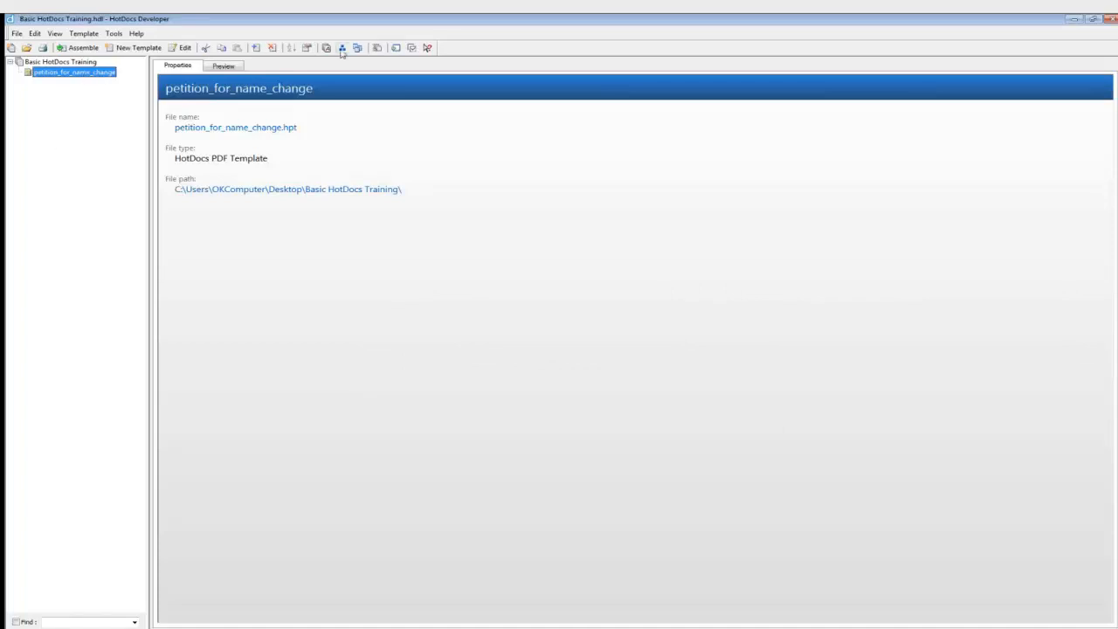
pyautogui.moveTo(342, 48)
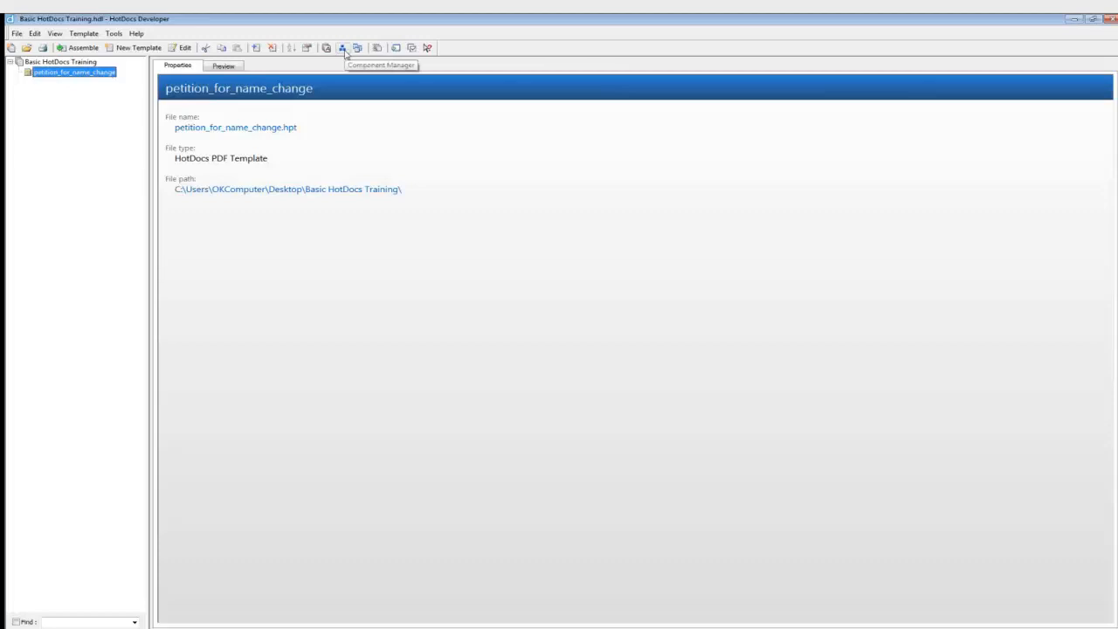
# - Open the Component Manager for the petition_for_name_change template
pyautogui.click(341, 48)
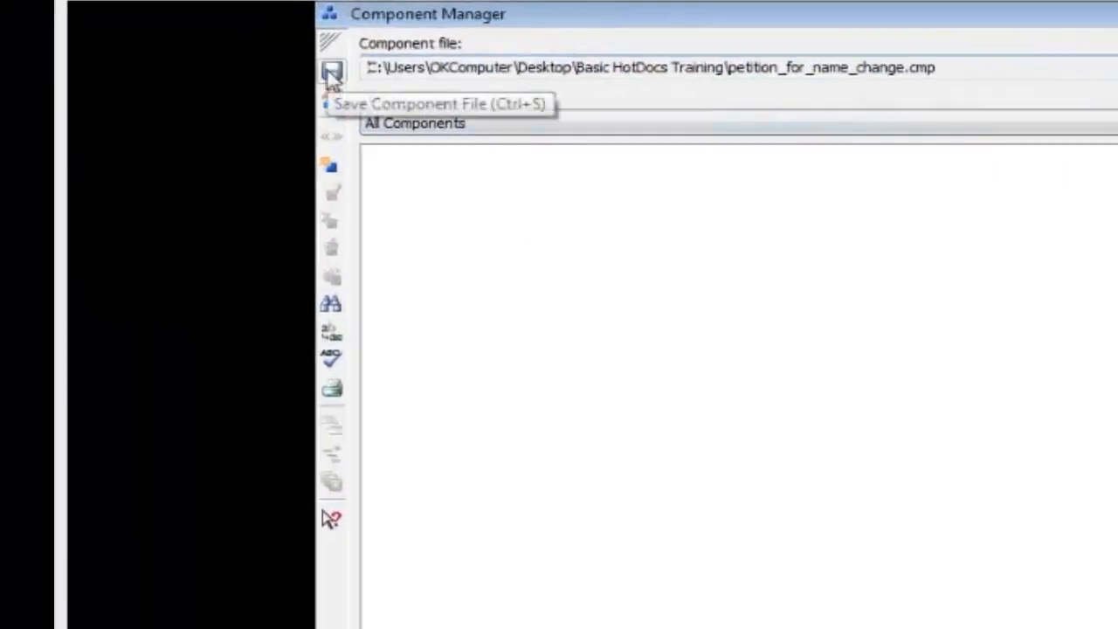
pyautogui.moveTo(331, 166)
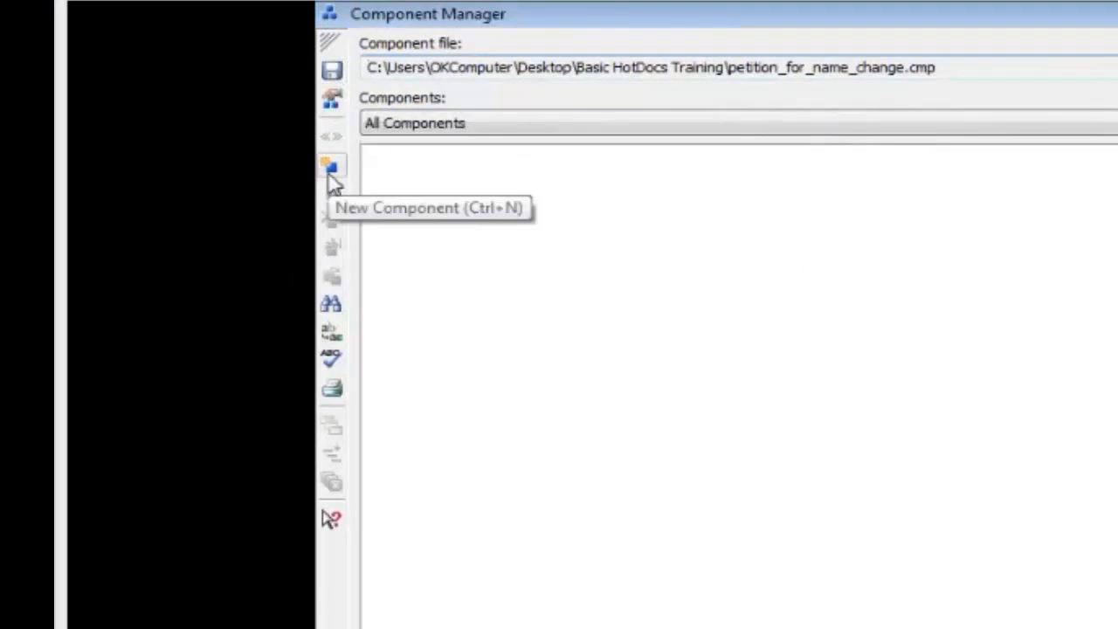
pyautogui.moveTo(331, 196)
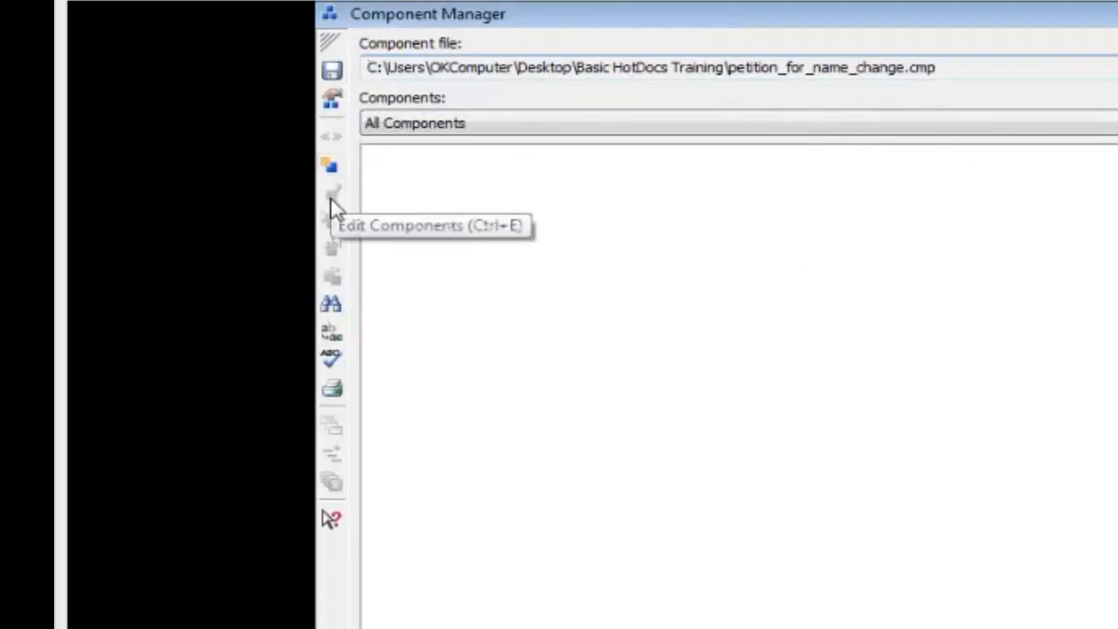
pyautogui.moveTo(332, 249)
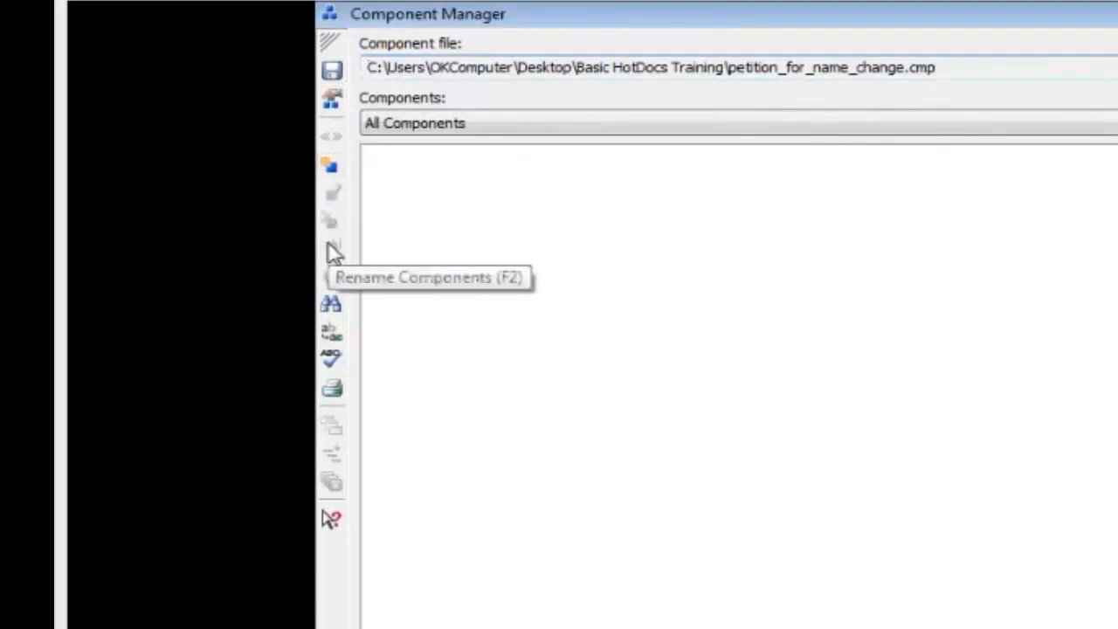
pyautogui.moveTo(332, 288)
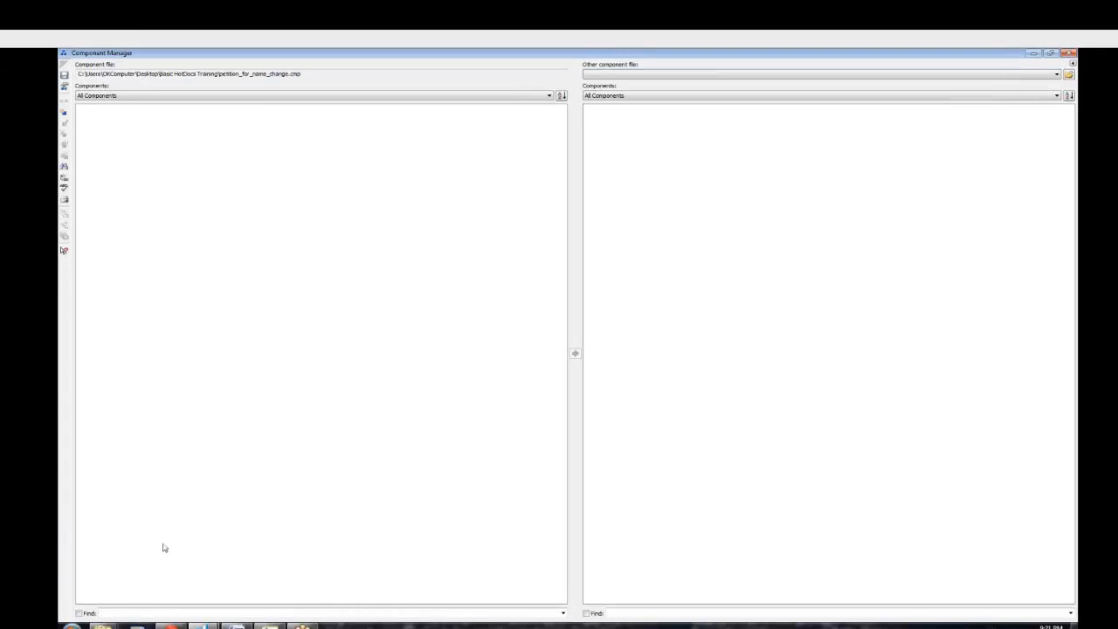
pyautogui.moveTo(168, 538)
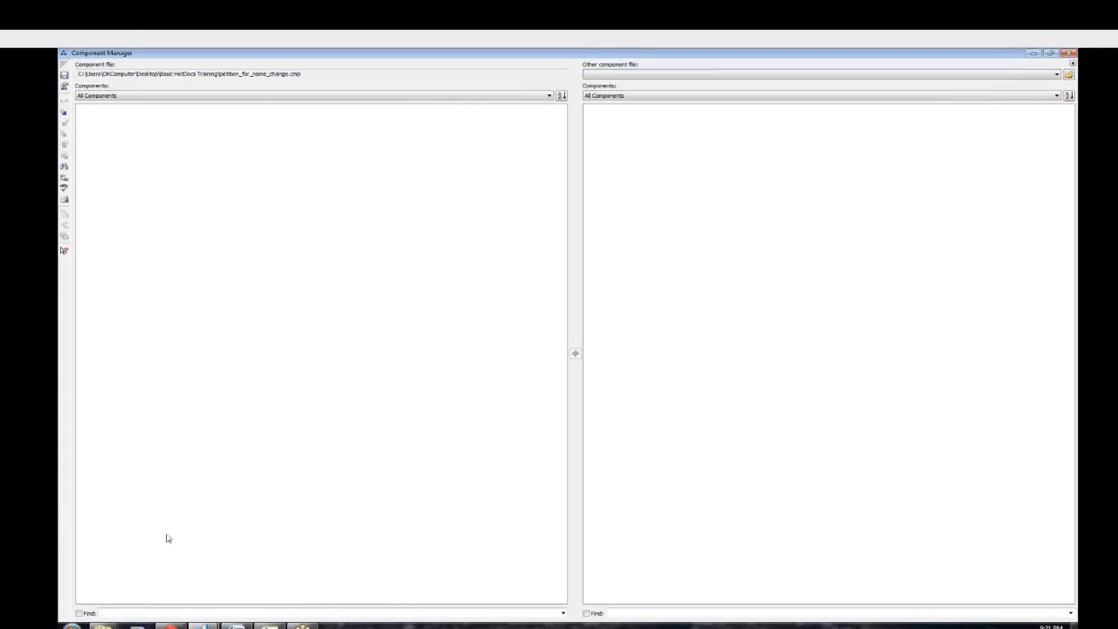
pyautogui.moveTo(174, 455)
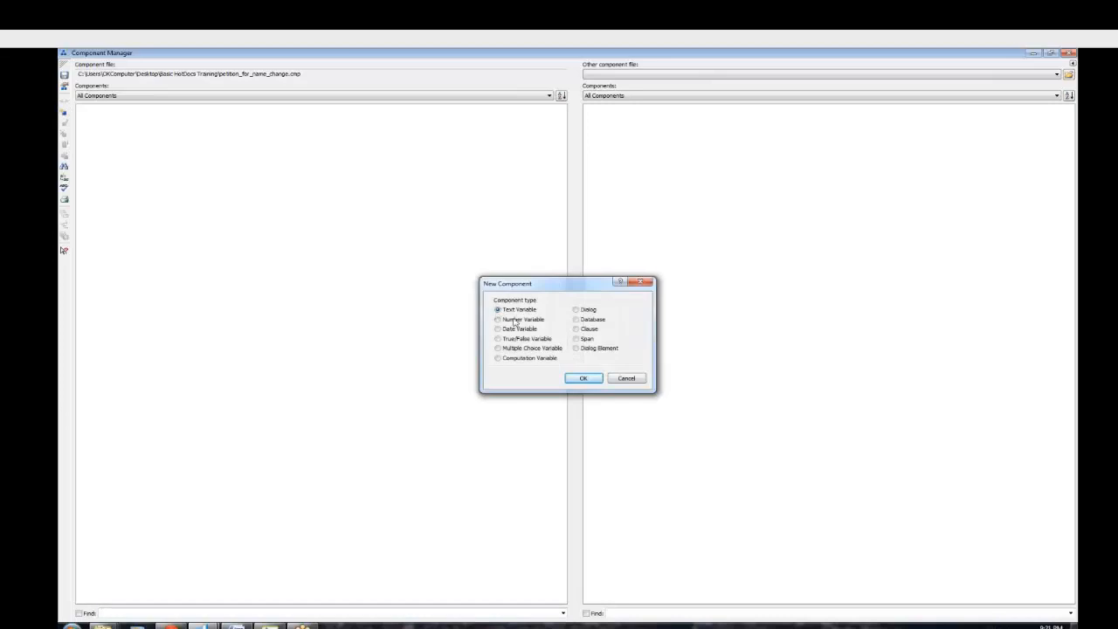
# - Create a text variable named 'Case number TE' in the component file
pyautogui.click(584, 377)
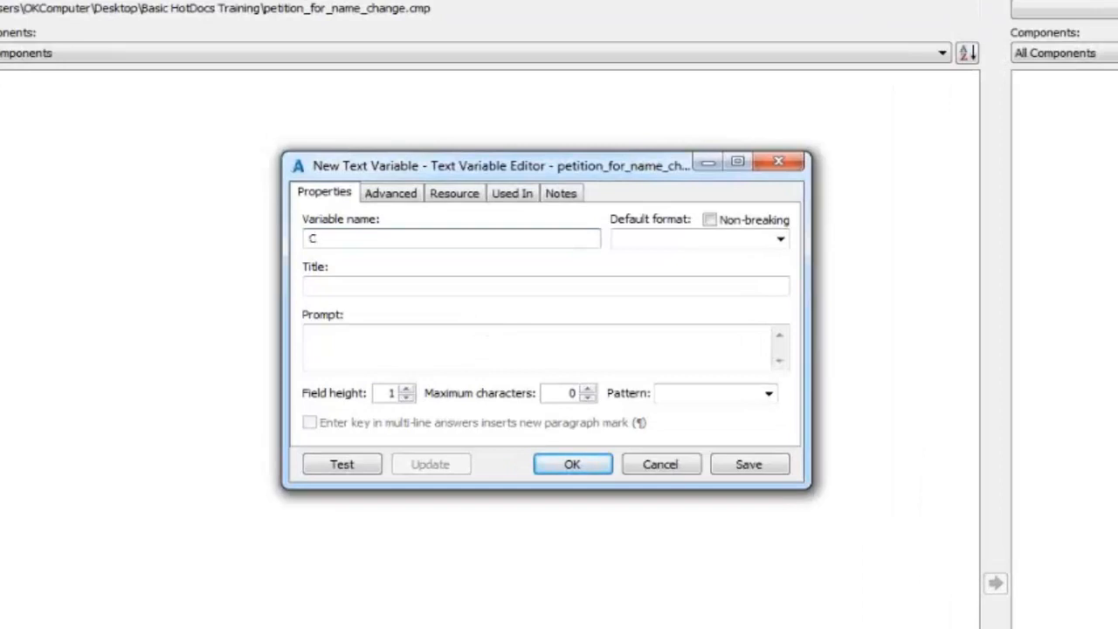
pyautogui.write('Case n')
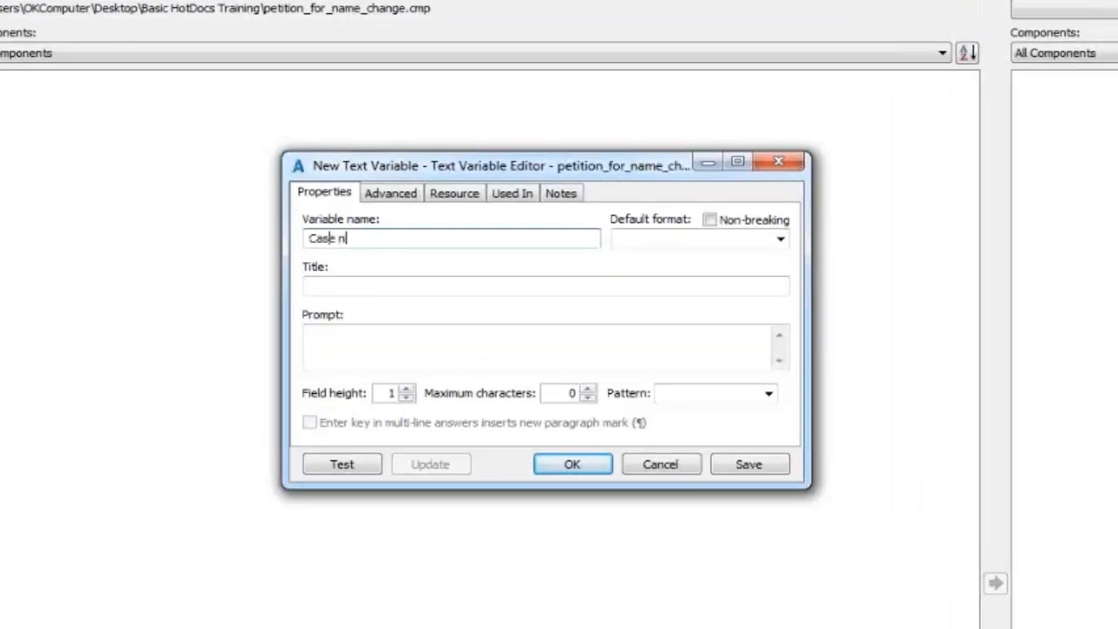
pyautogui.write('umber TE')
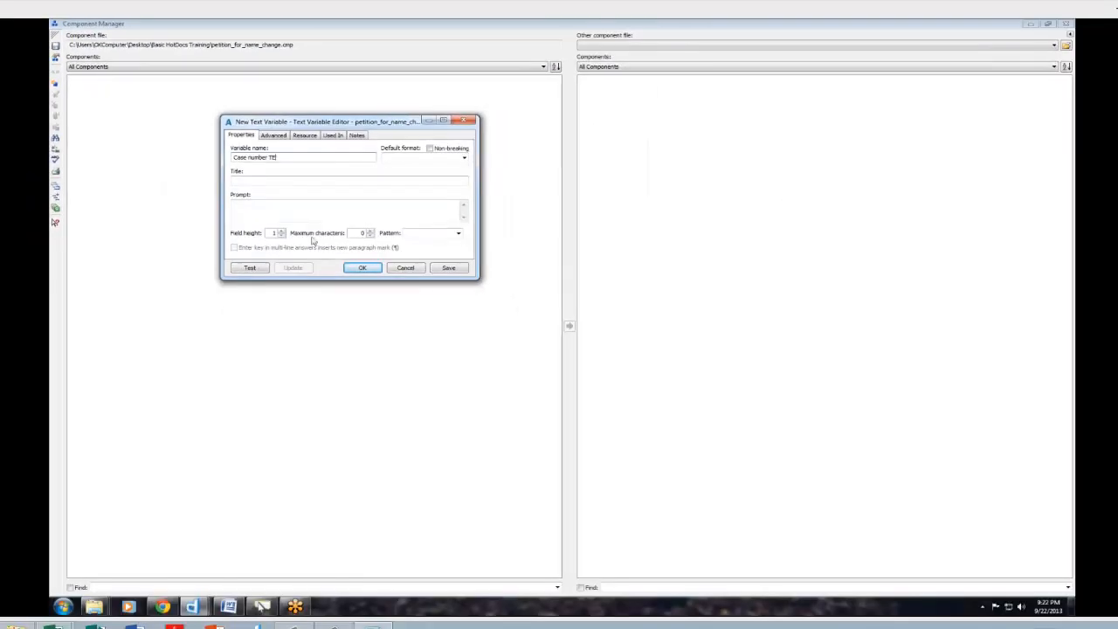
pyautogui.click(362, 267)
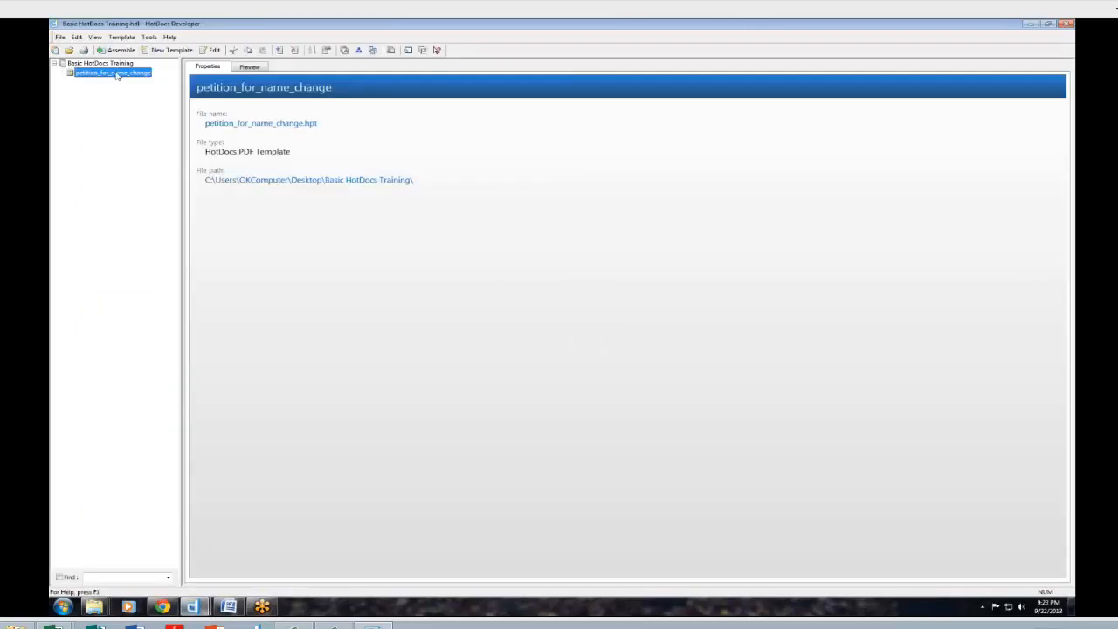
pyautogui.moveTo(203, 47)
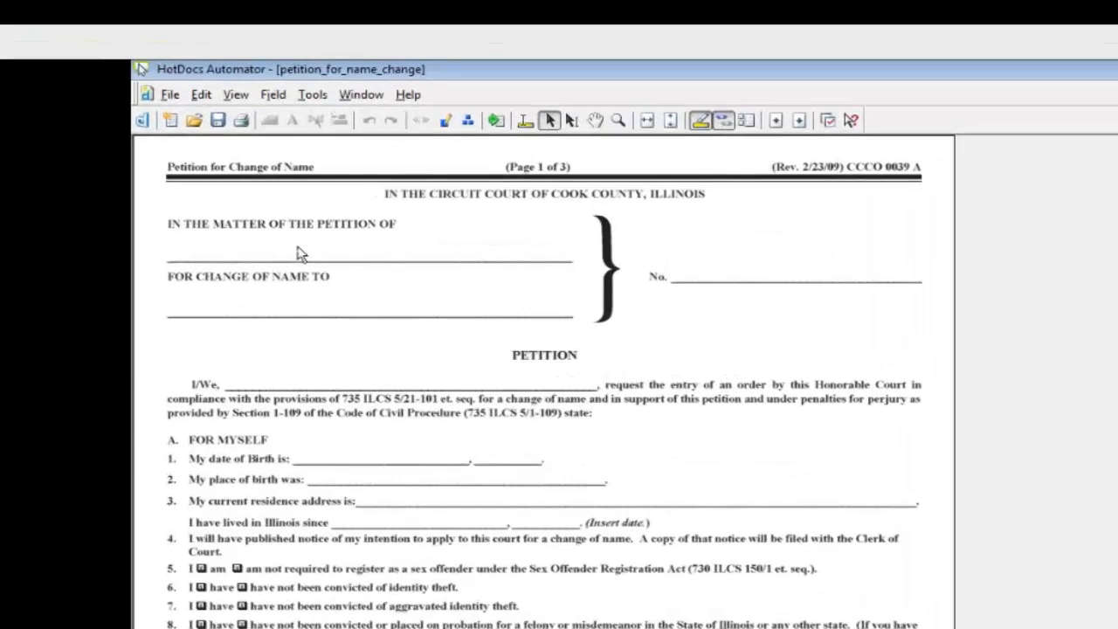
pyautogui.moveTo(187, 131)
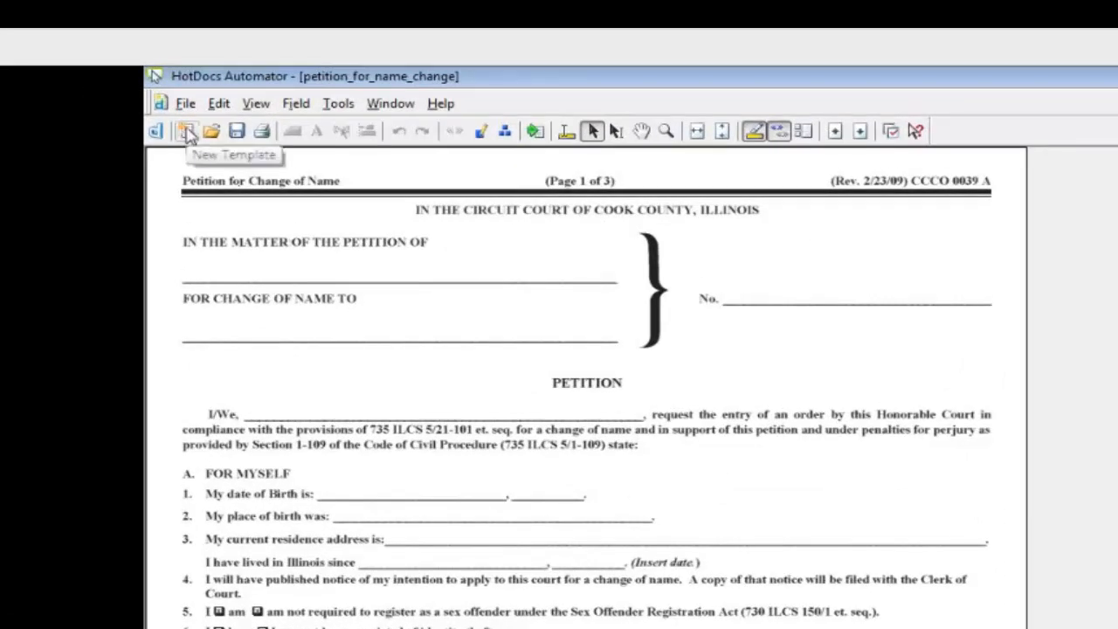
pyautogui.moveTo(213, 131)
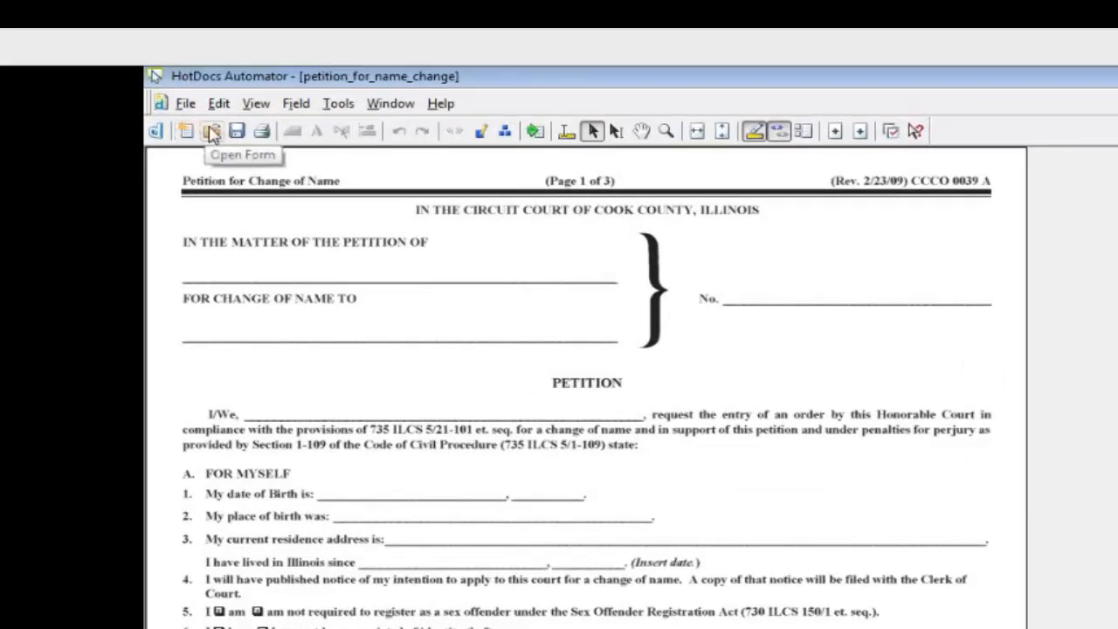
pyautogui.moveTo(237, 130)
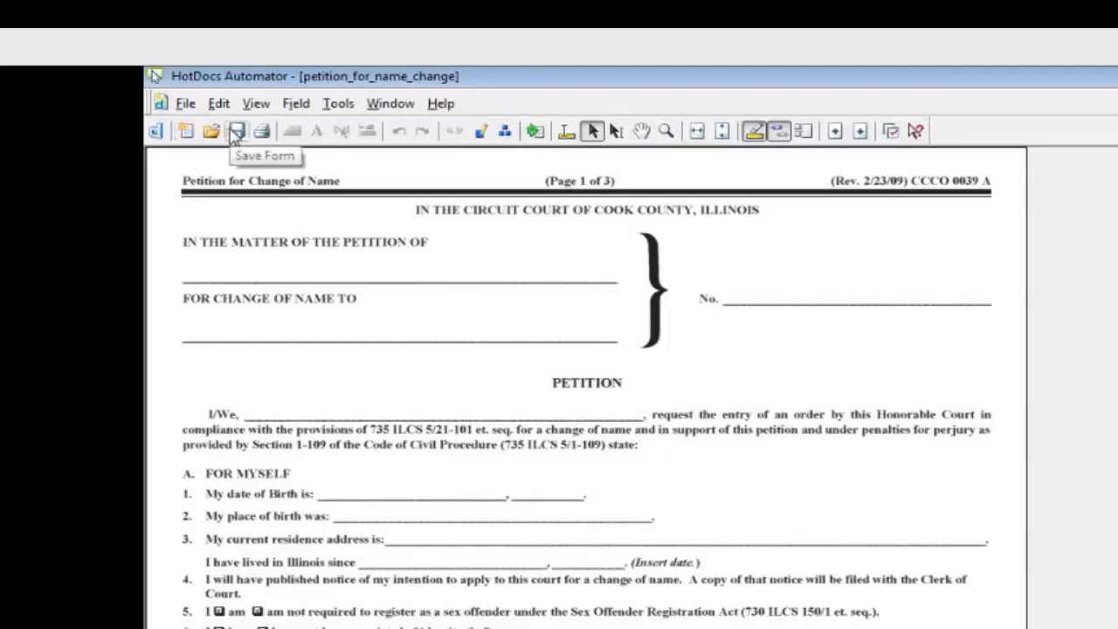
pyautogui.moveTo(292, 131)
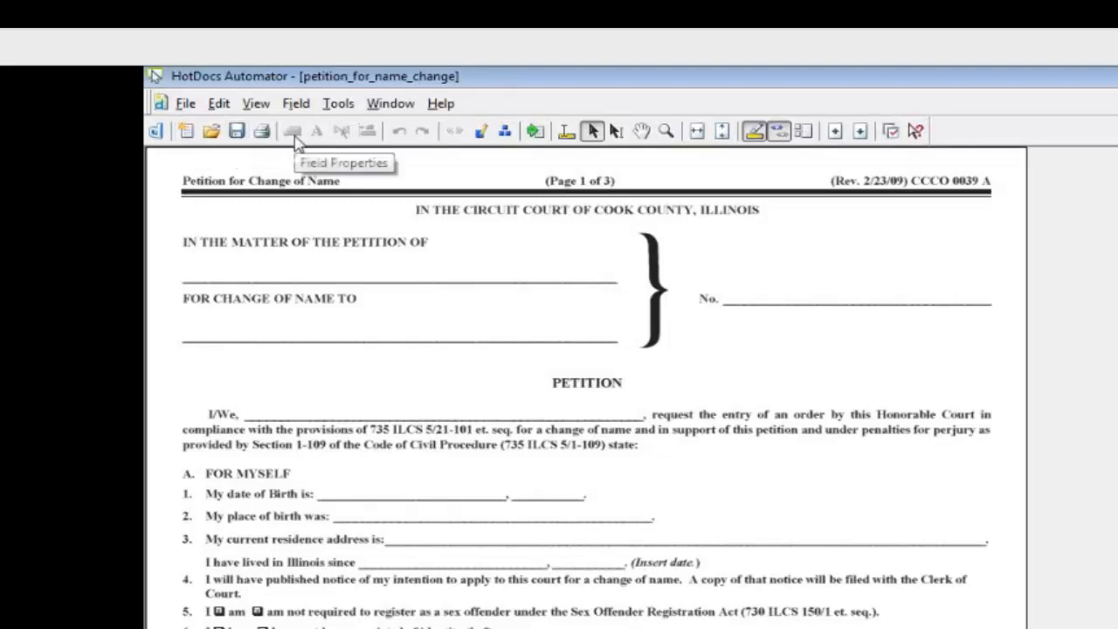
pyautogui.moveTo(465, 140)
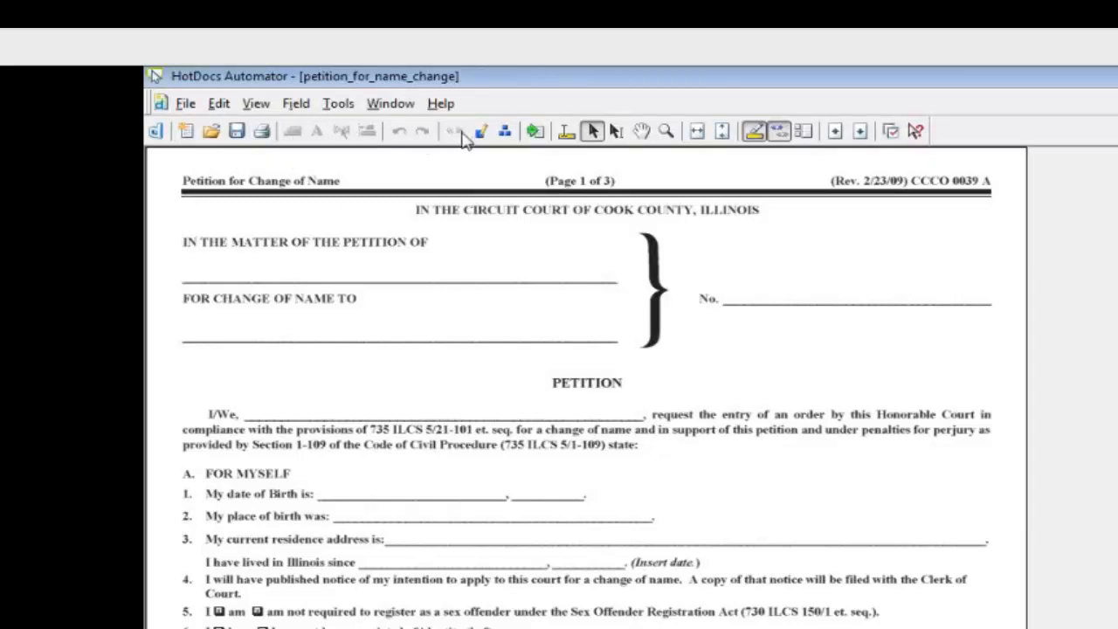
pyautogui.moveTo(533, 131)
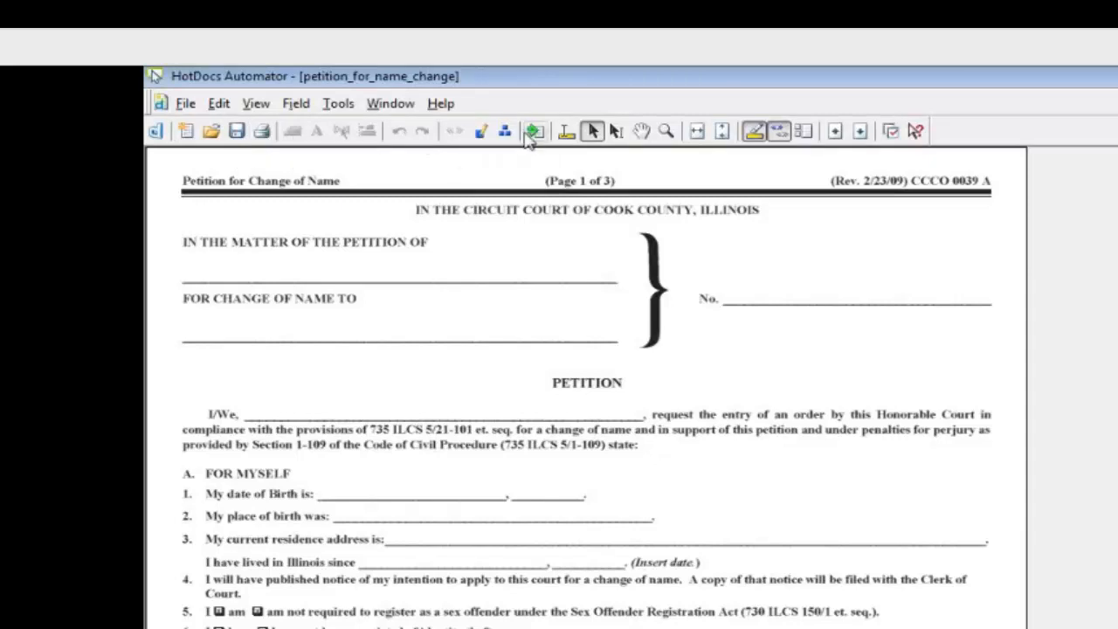
pyautogui.moveTo(534, 131)
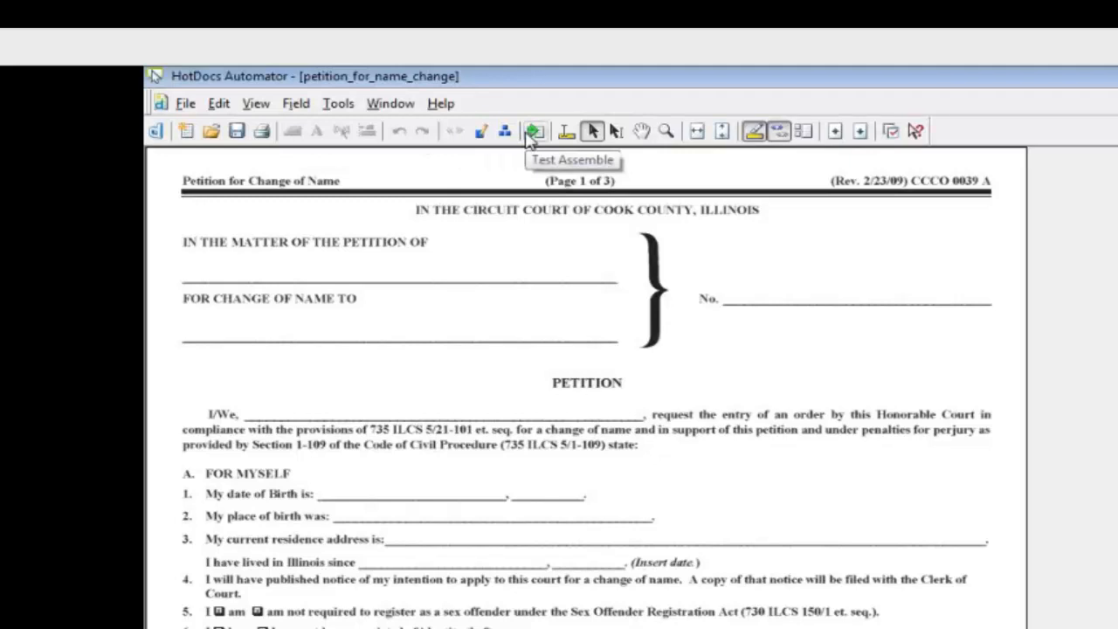
pyautogui.moveTo(615, 131)
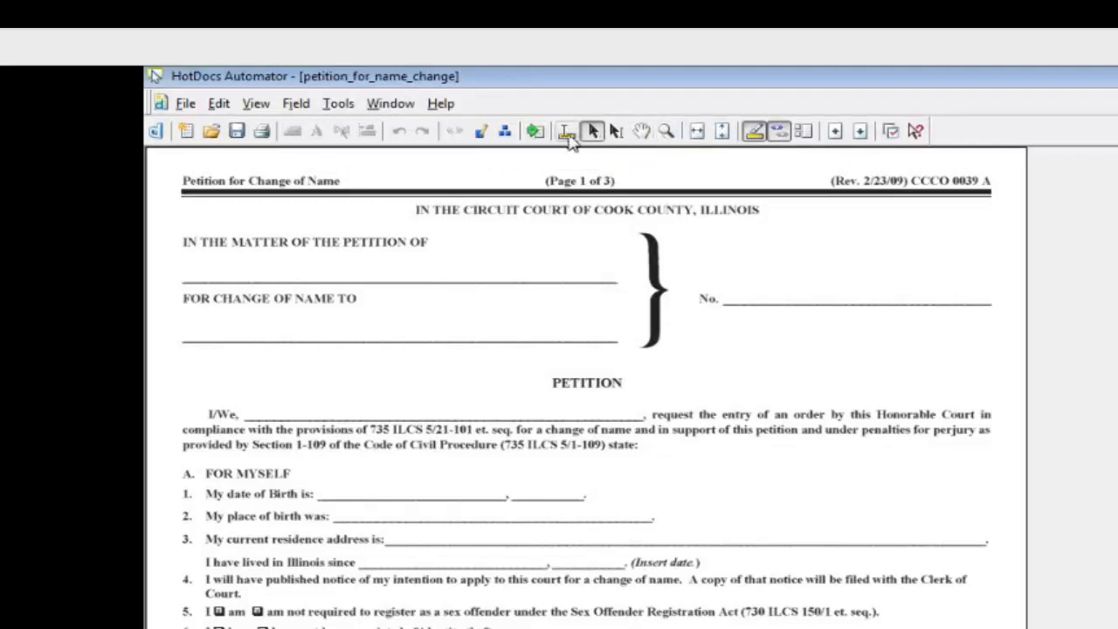
pyautogui.moveTo(593, 131)
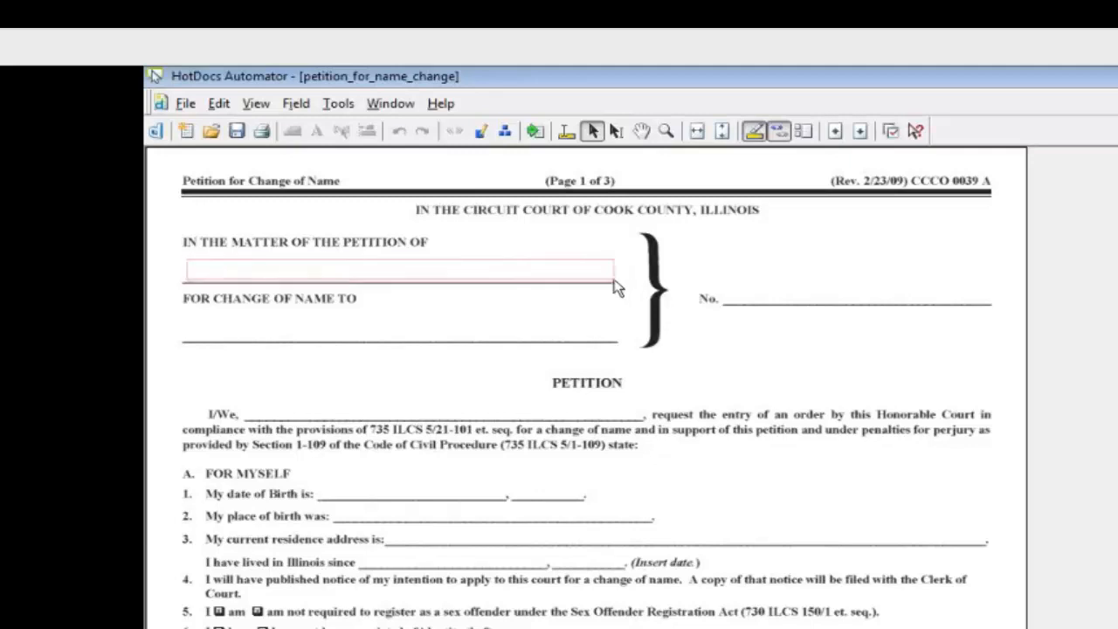
# - Draw a text field on the No. line and link it to the Case number TE variable
pyautogui.click(397, 270)
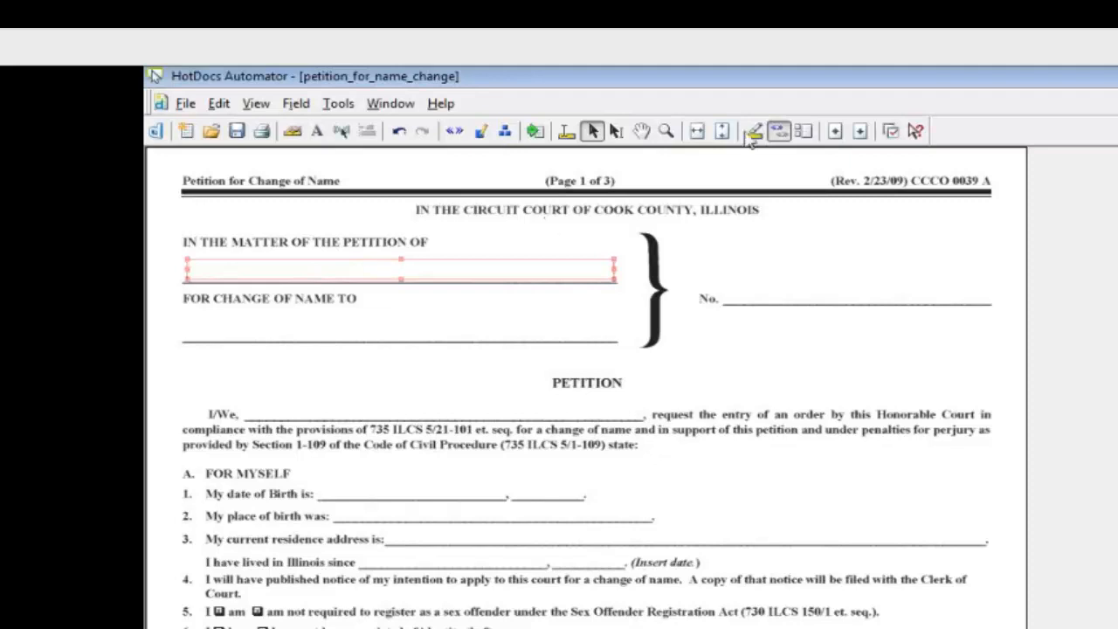
pyautogui.moveTo(776, 131)
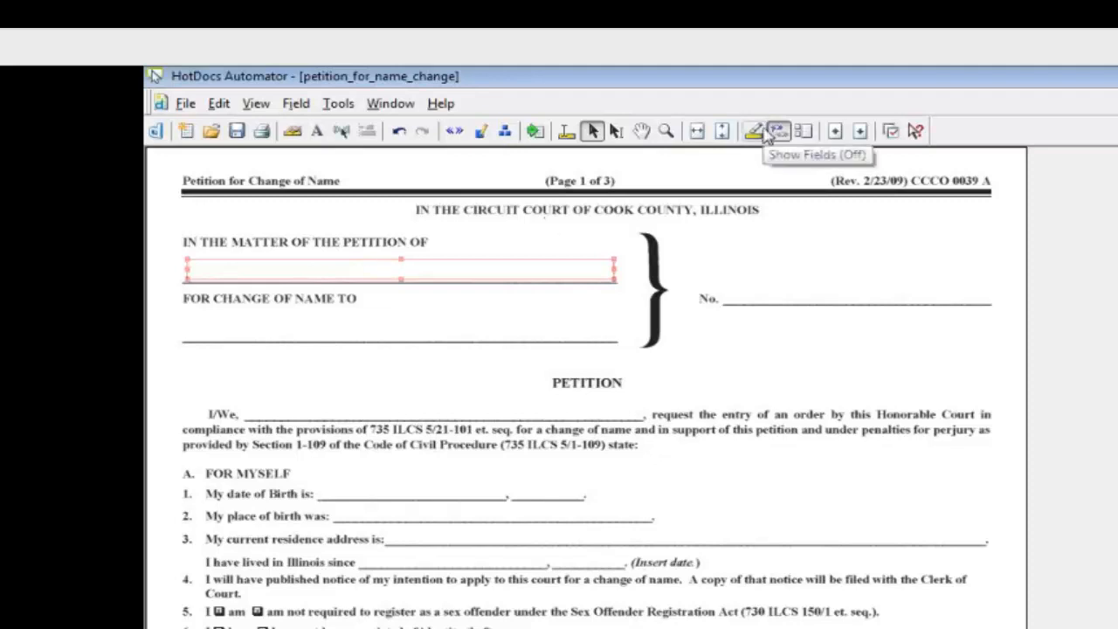
pyautogui.click(776, 131)
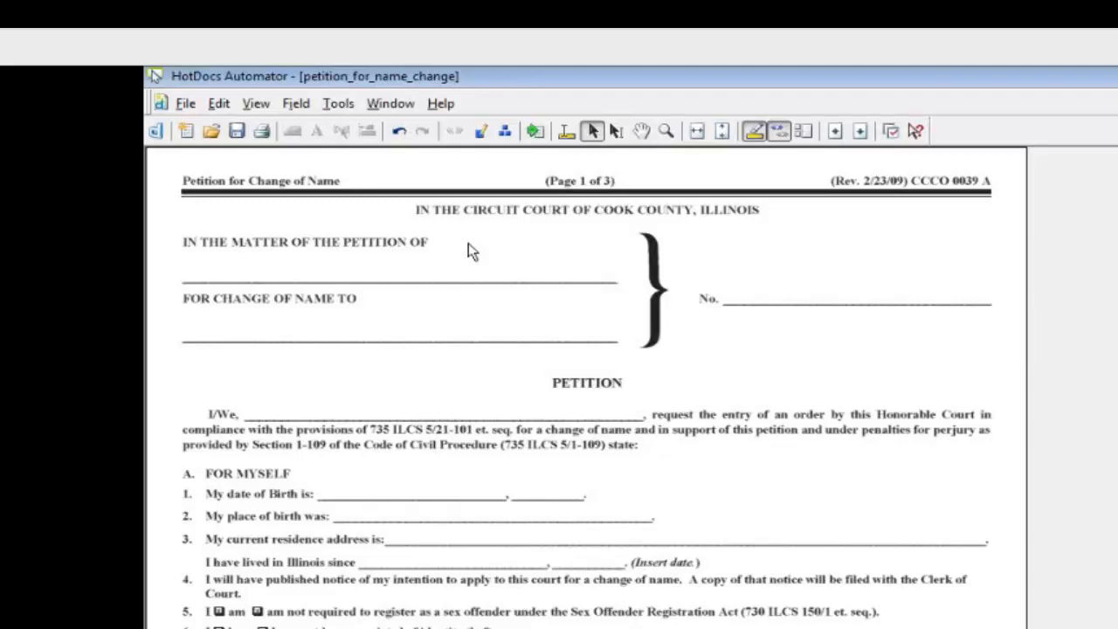
pyautogui.moveTo(149, 269)
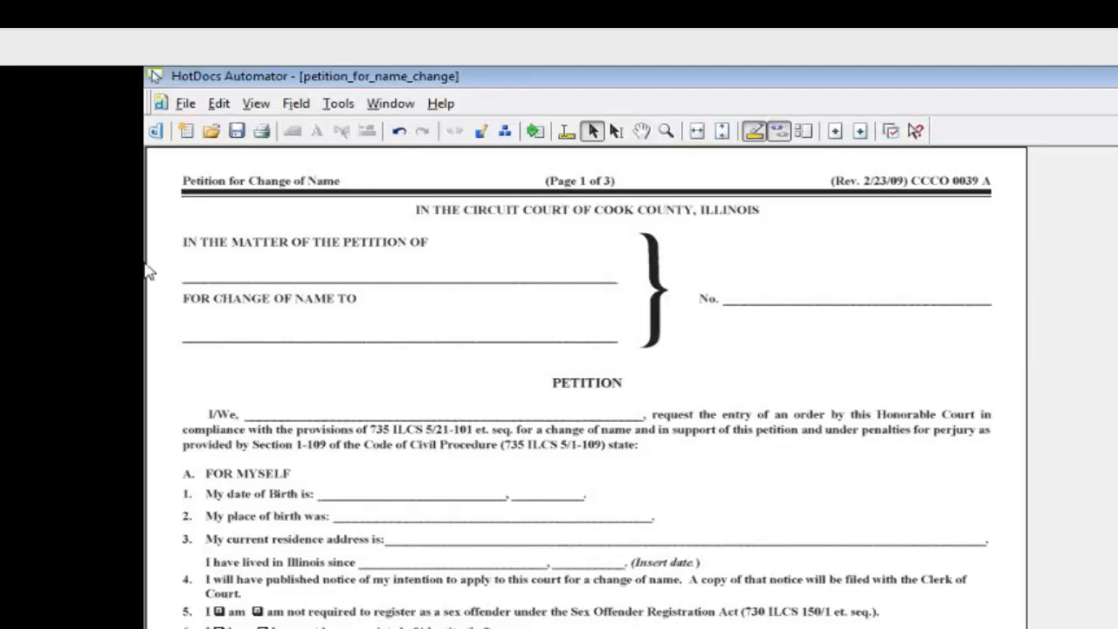
pyautogui.moveTo(279, 278)
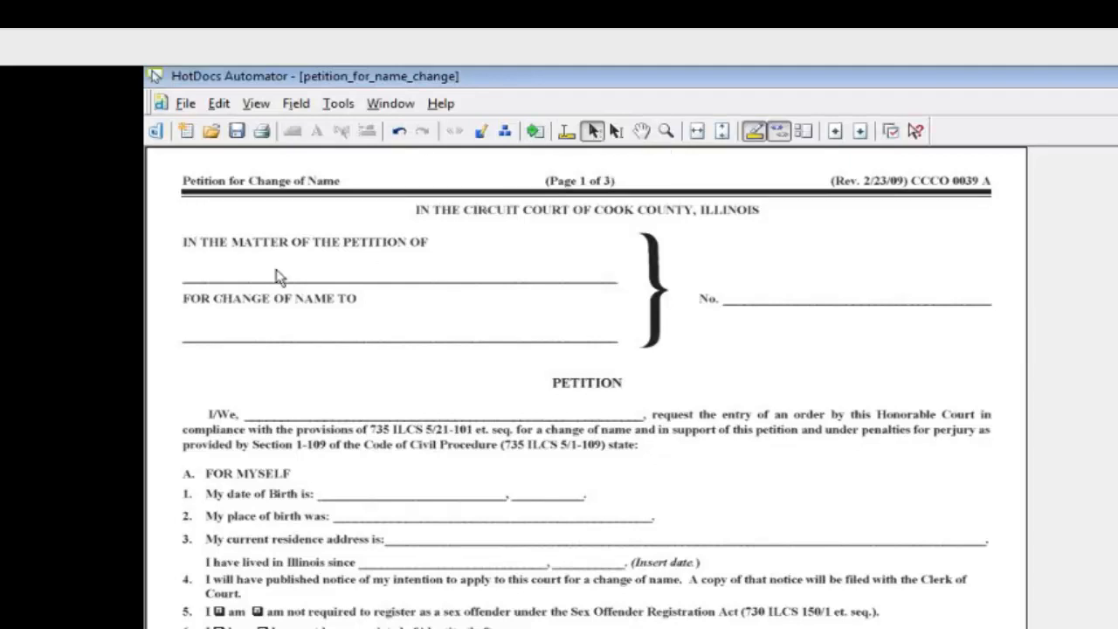
pyautogui.moveTo(684, 284)
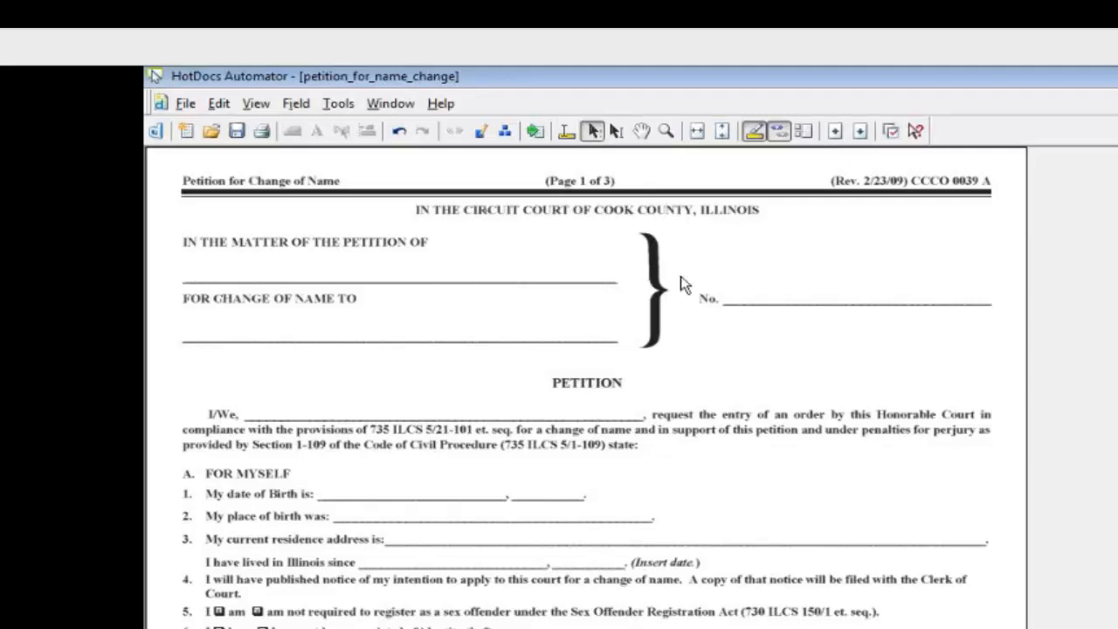
pyautogui.moveTo(730, 290)
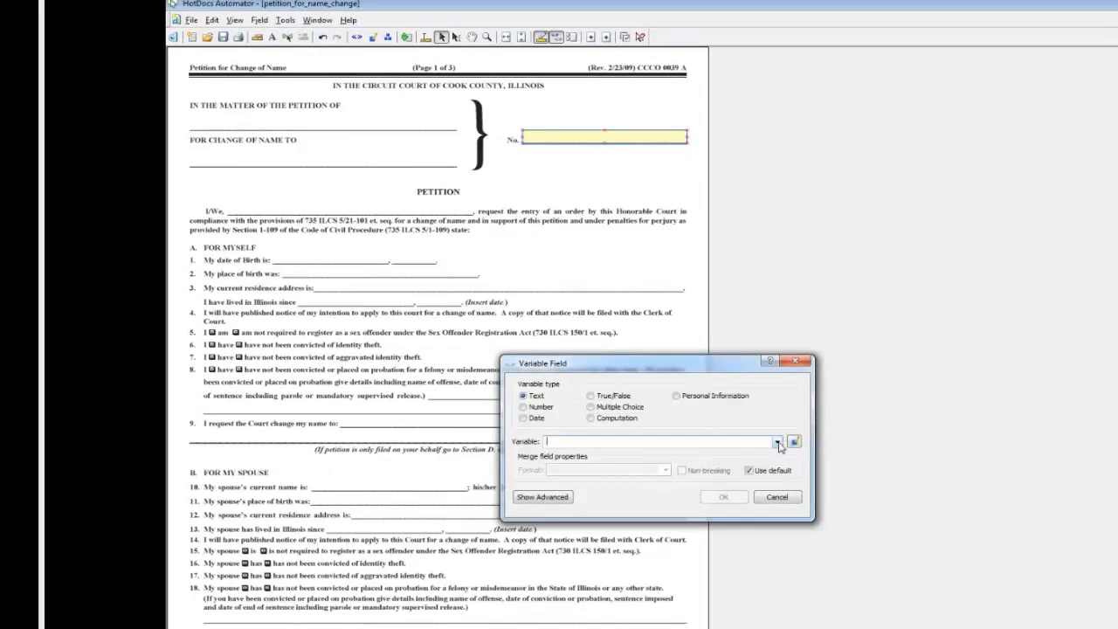
pyautogui.click(776, 441)
pyautogui.write('Case number TE')
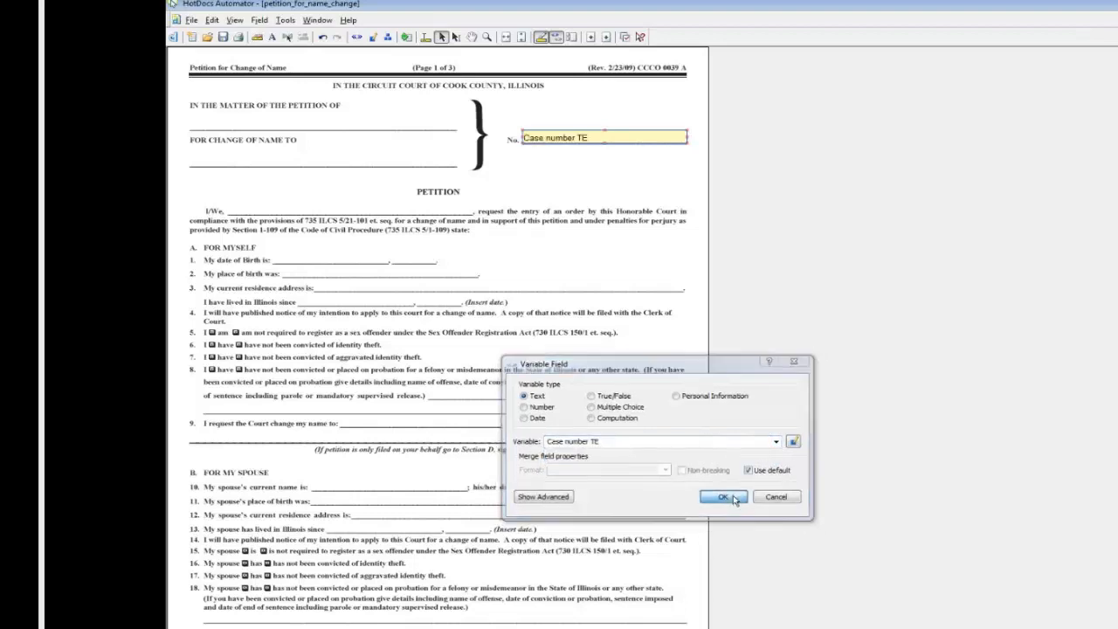
pyautogui.click(722, 496)
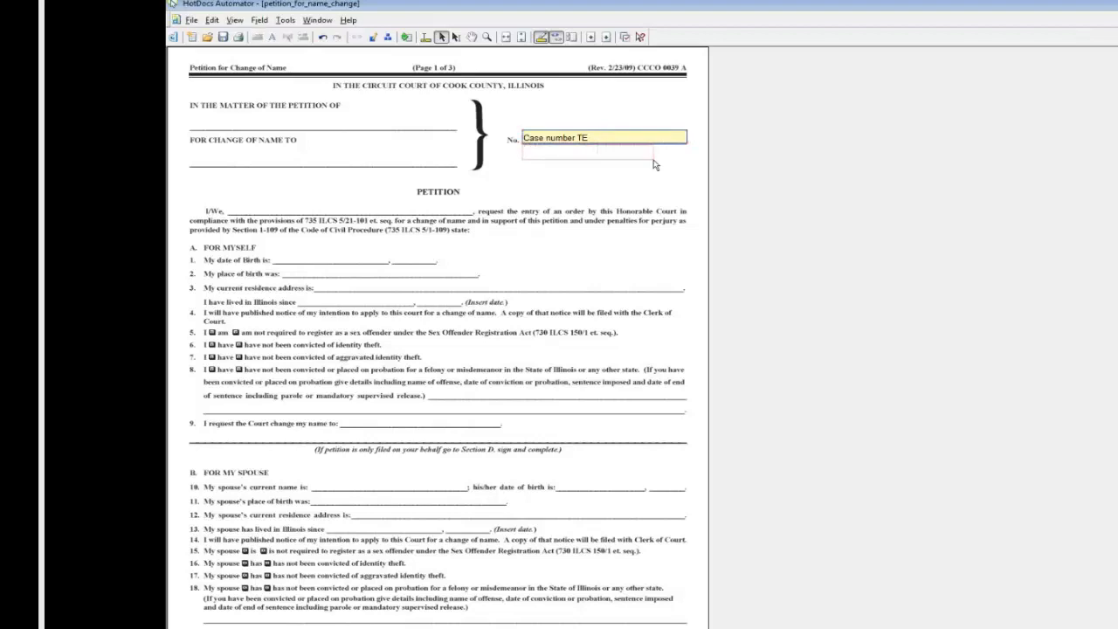
# - Add a second case number field and align both Case number TE fields beside 'No.'
pyautogui.click(602, 152)
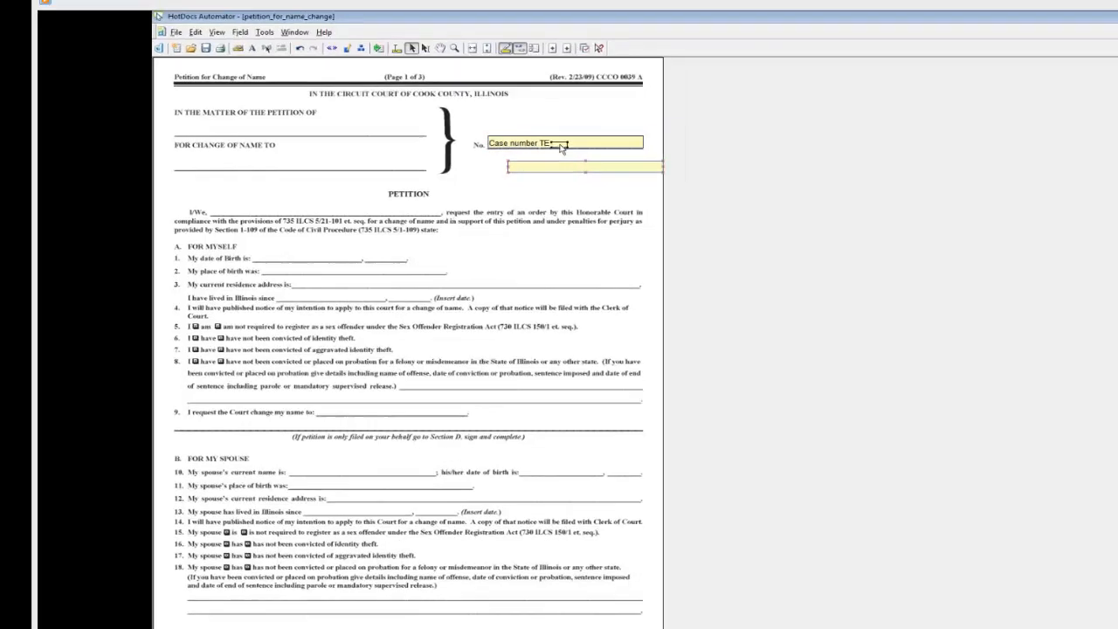
pyautogui.rightClick(565, 142)
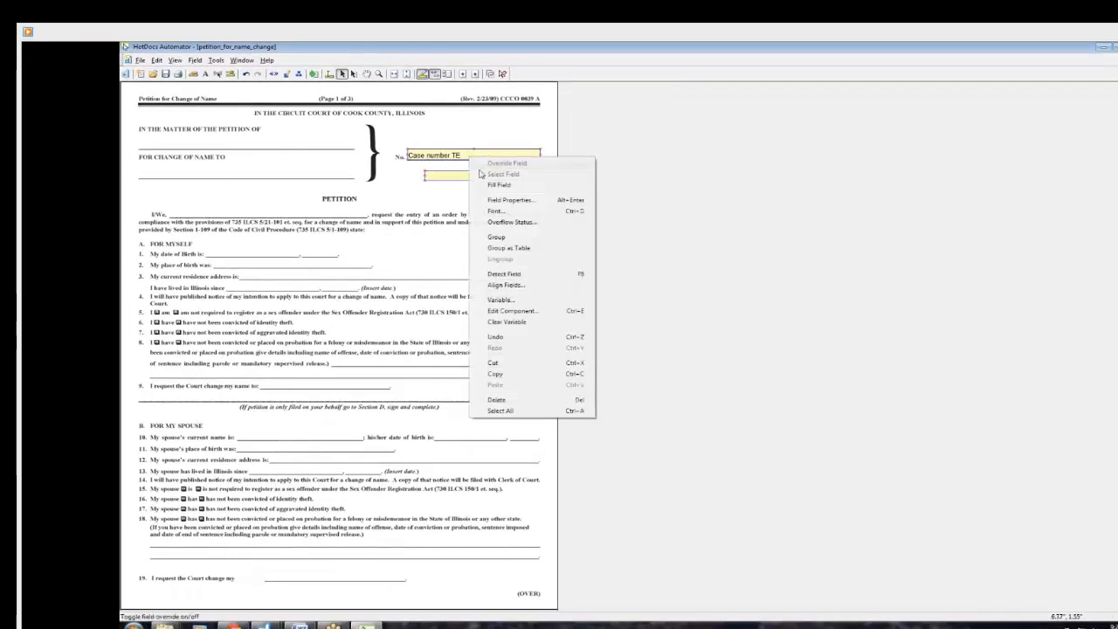
pyautogui.click(506, 285)
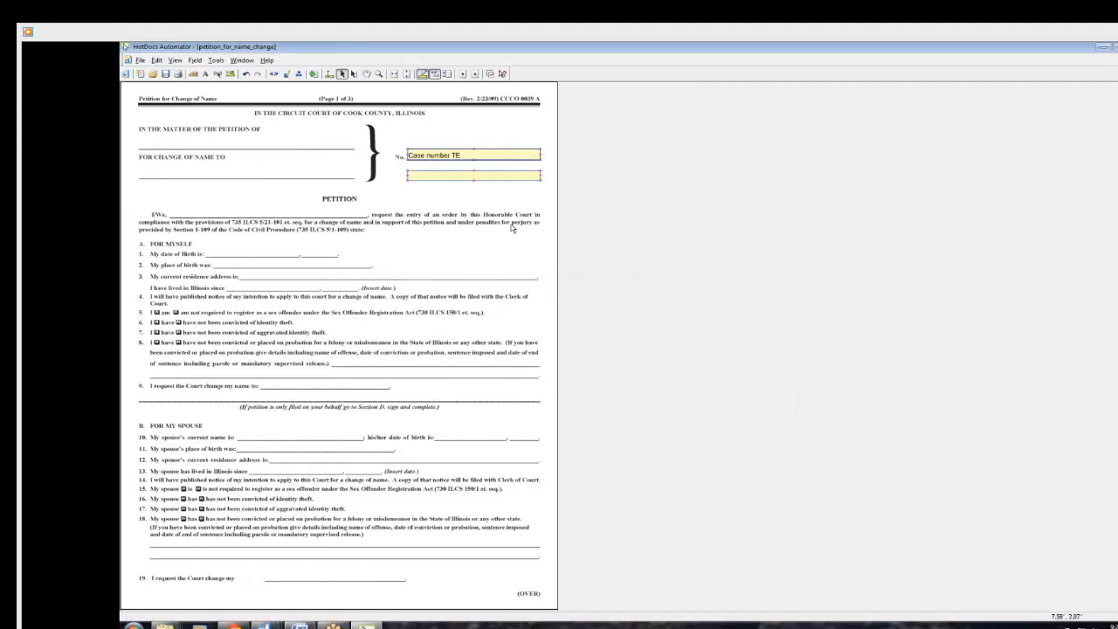
pyautogui.moveTo(505, 222)
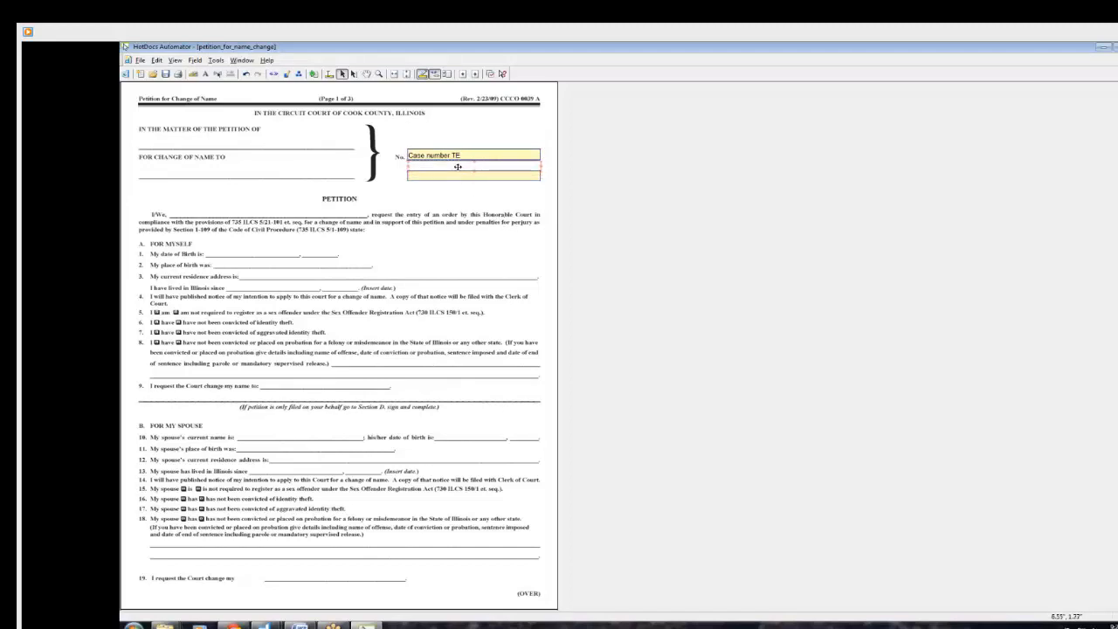
pyautogui.click(472, 167)
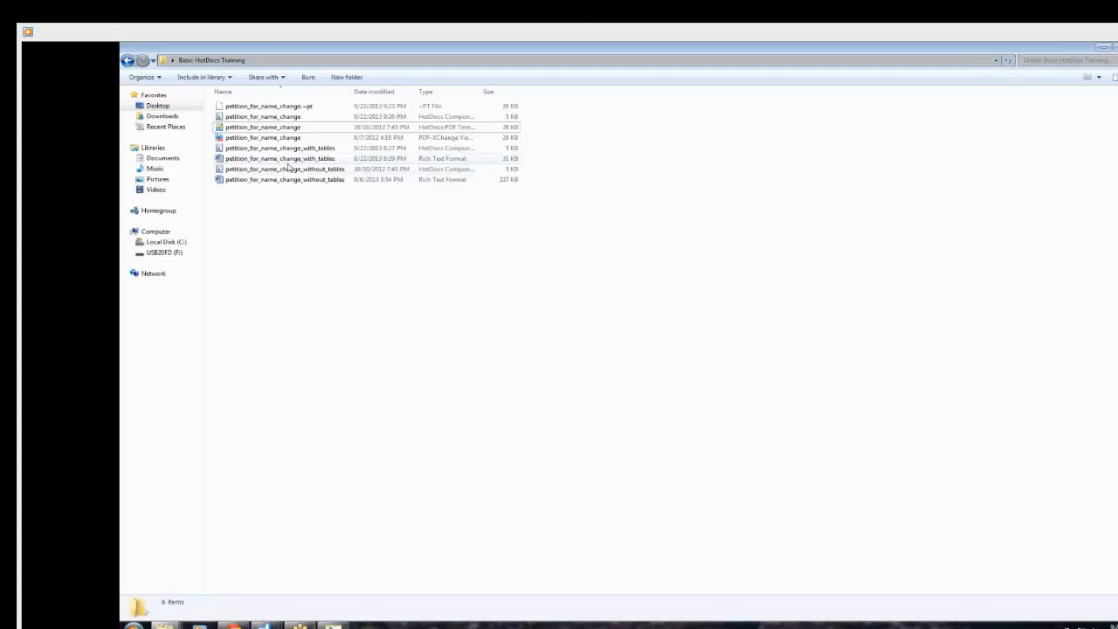
pyautogui.moveTo(289, 179)
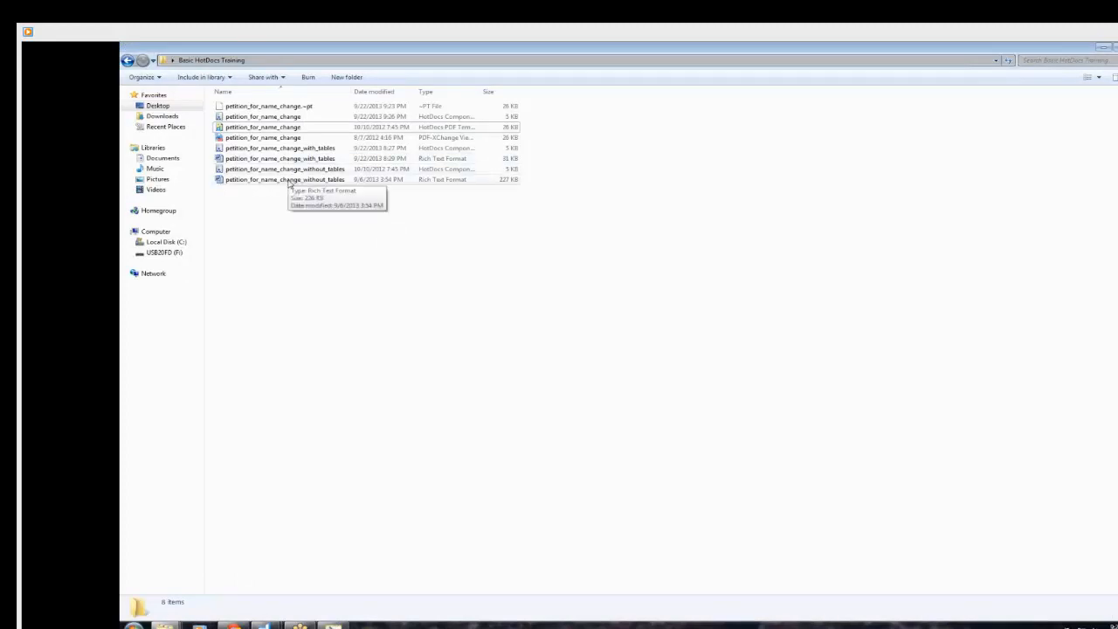
# - Open the petition_for_name_change_without_tables rich text document in Word
pyautogui.doubleClick(285, 179)
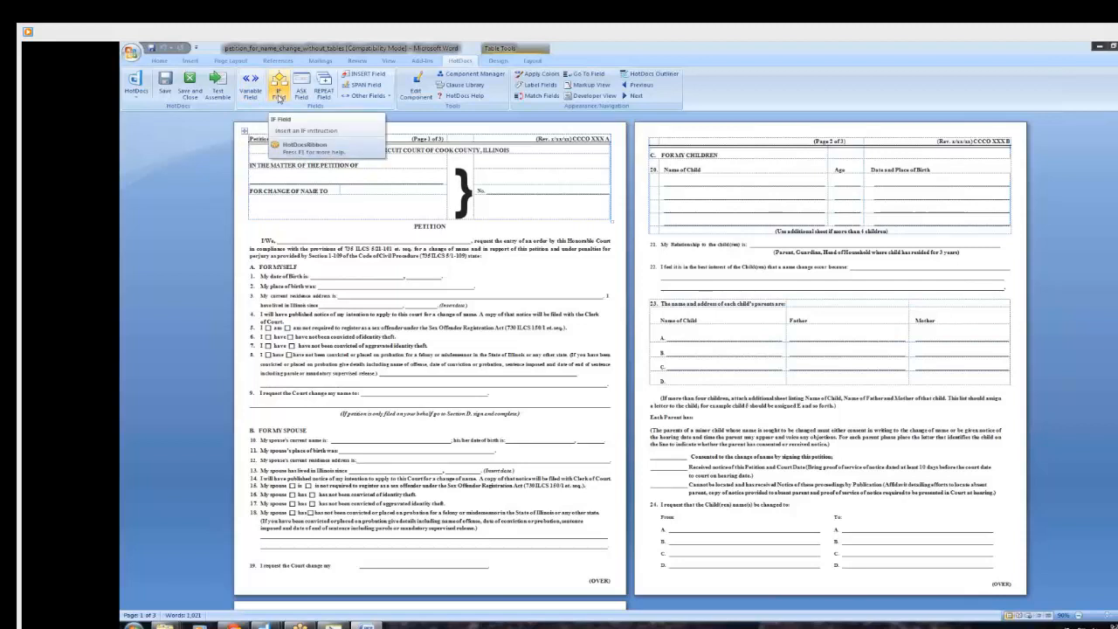
pyautogui.moveTo(367, 79)
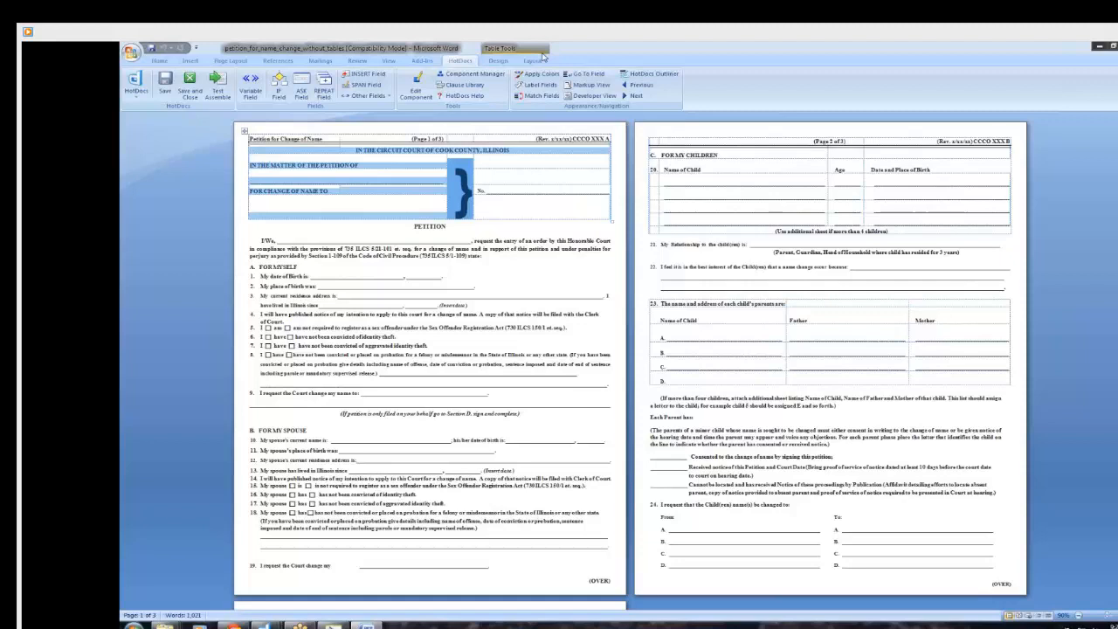
# - Bring up the Table Tools Design, then Layout options for the header table
pyautogui.click(497, 61)
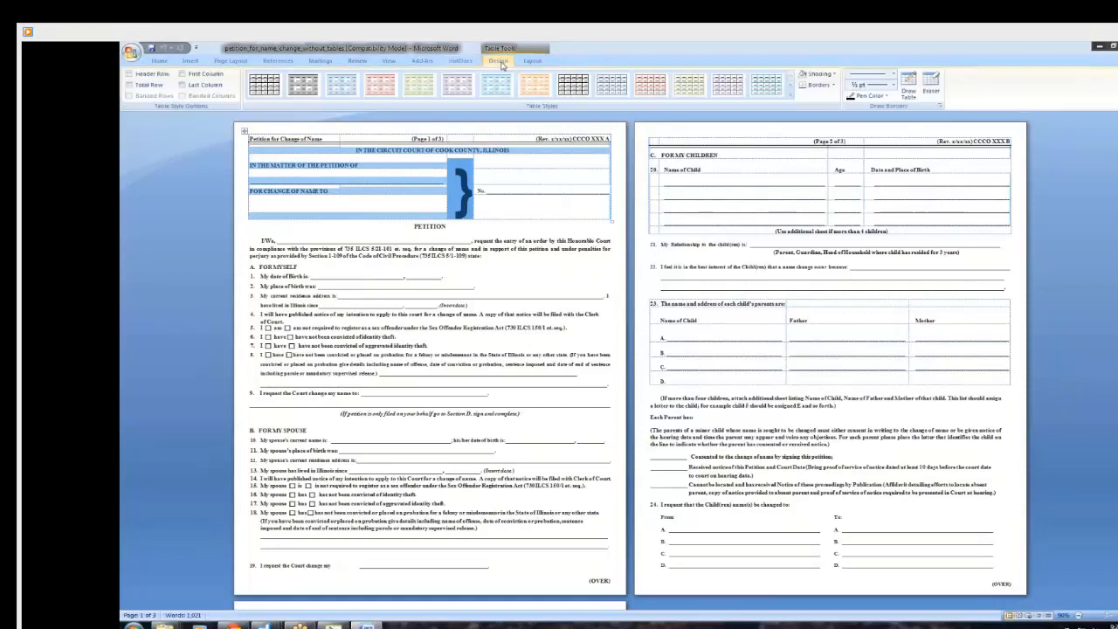
pyautogui.click(818, 84)
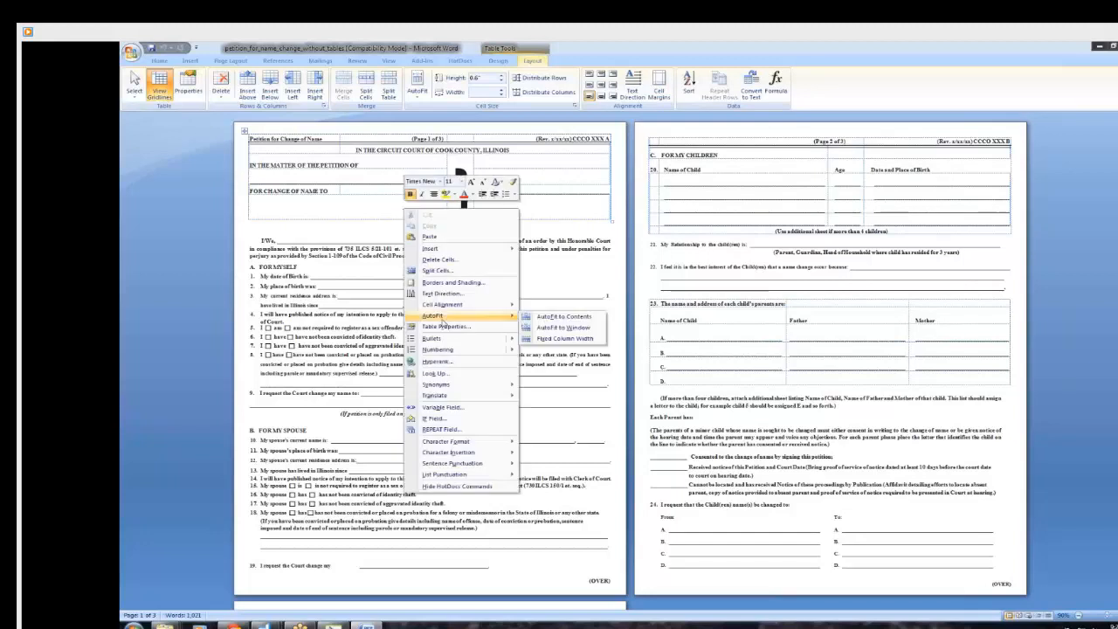
pyautogui.moveTo(562, 339)
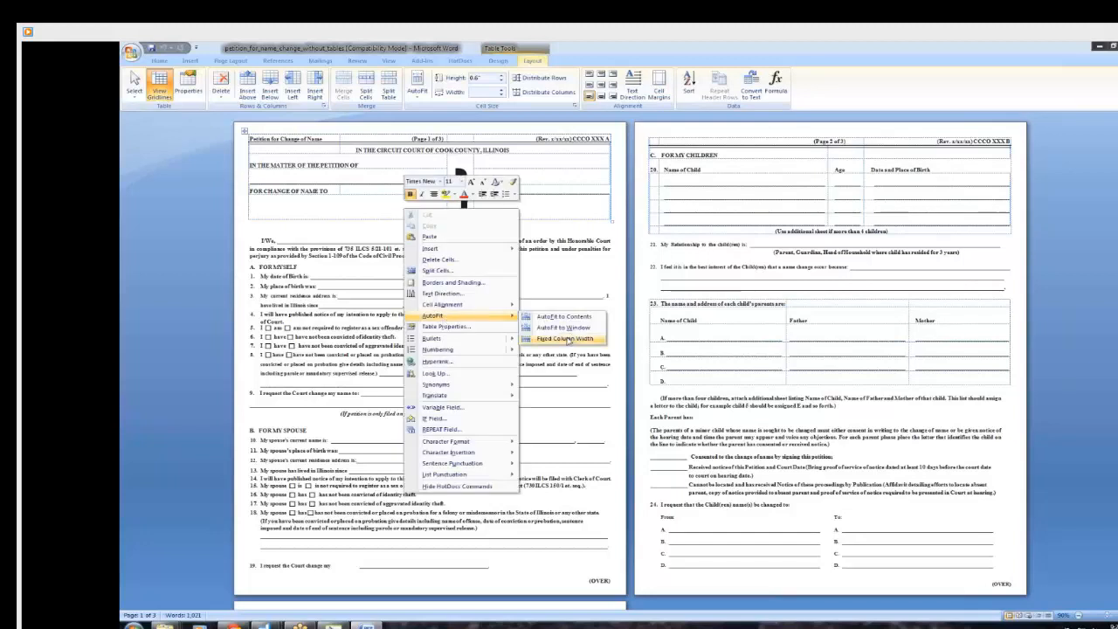
# - Fix the header table's column widths and set its row height to exactly 0.6 inches
pyautogui.click(563, 339)
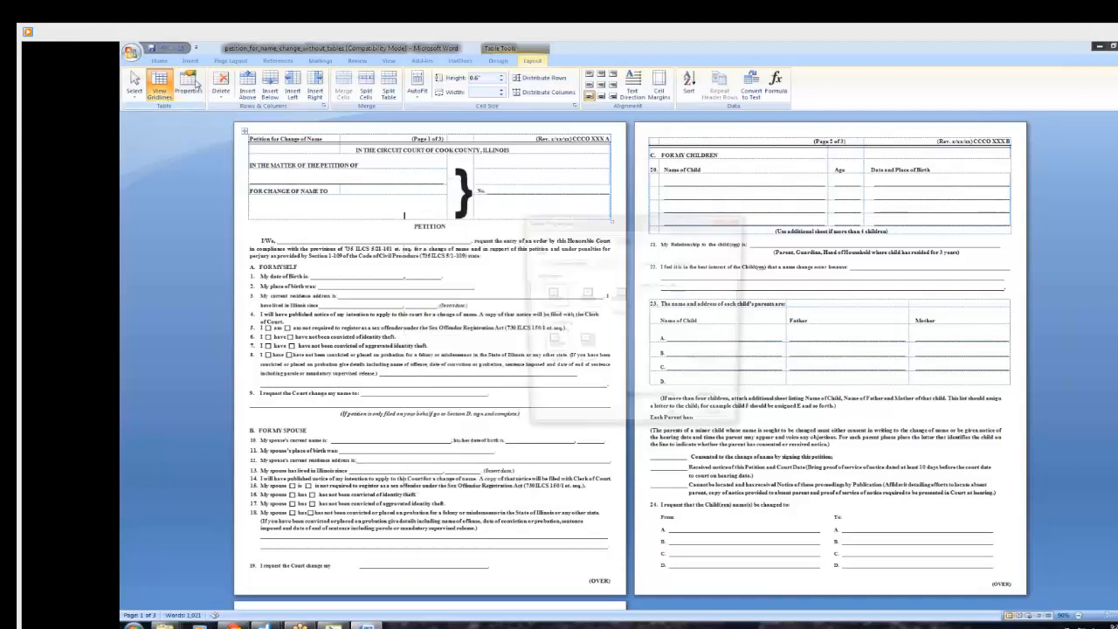
pyautogui.click(188, 87)
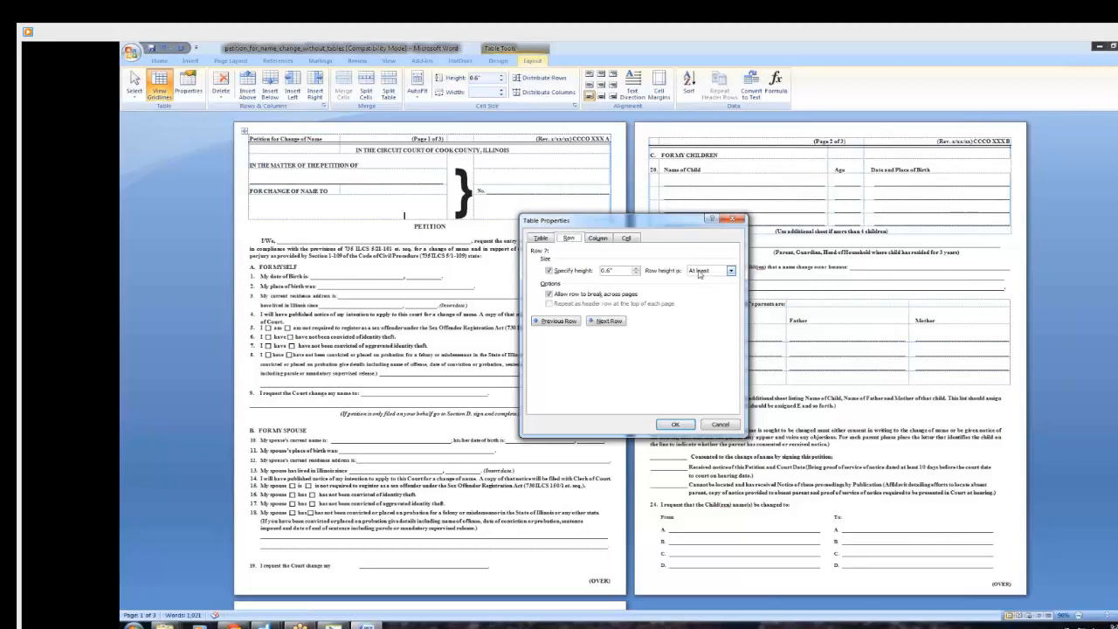
pyautogui.click(731, 270)
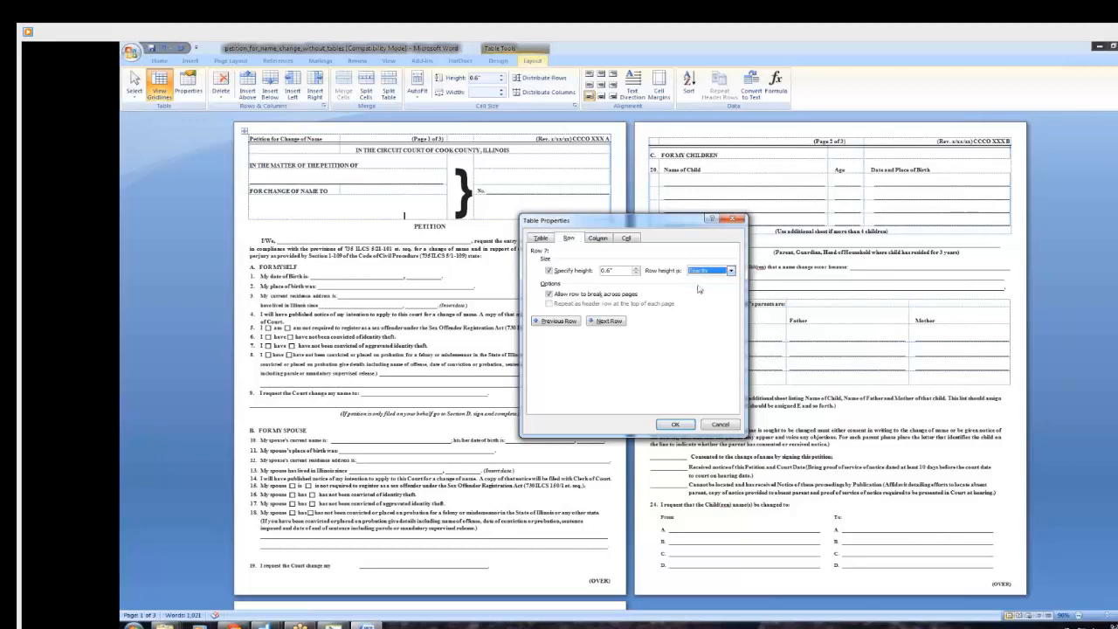
pyautogui.moveTo(682, 354)
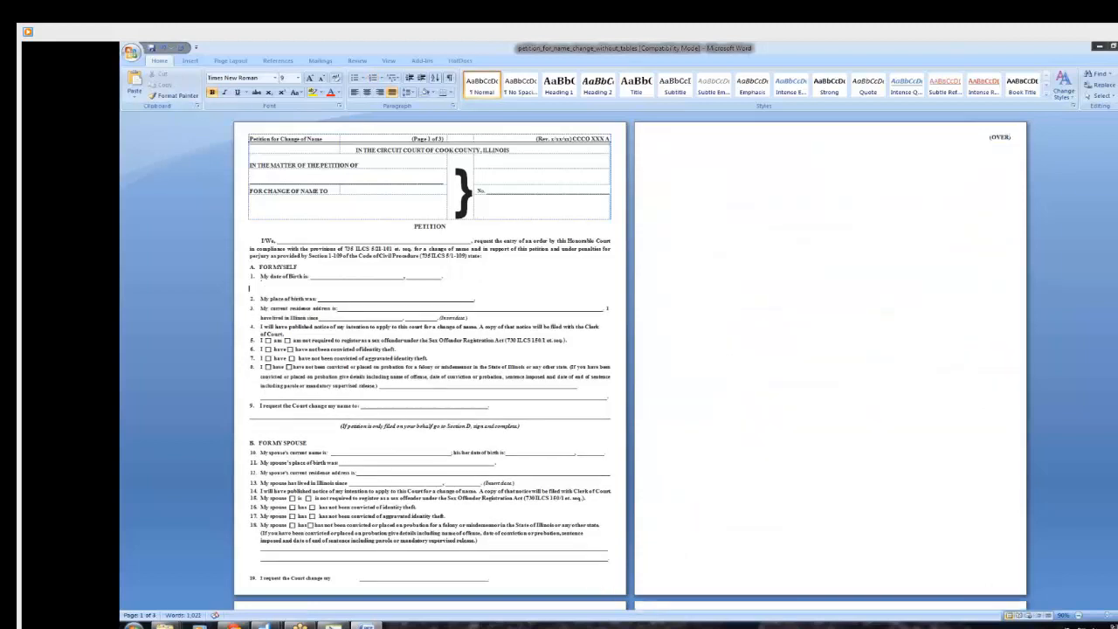
# - Insert a 6x1 table beneath the 'My date of Birth is' line
pyautogui.click(190, 60)
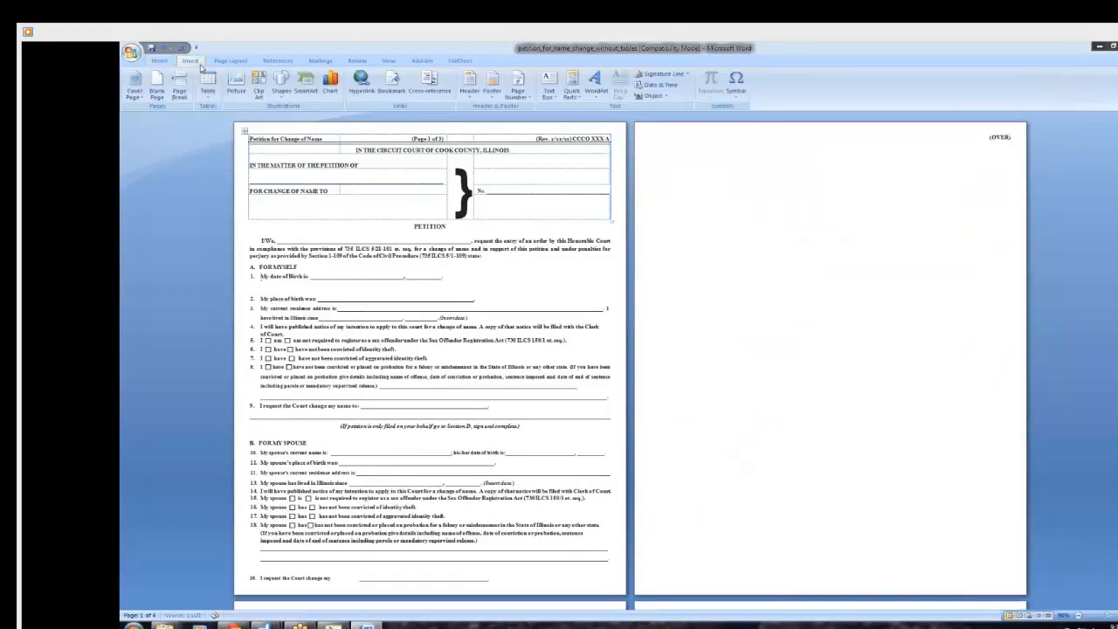
pyautogui.click(207, 88)
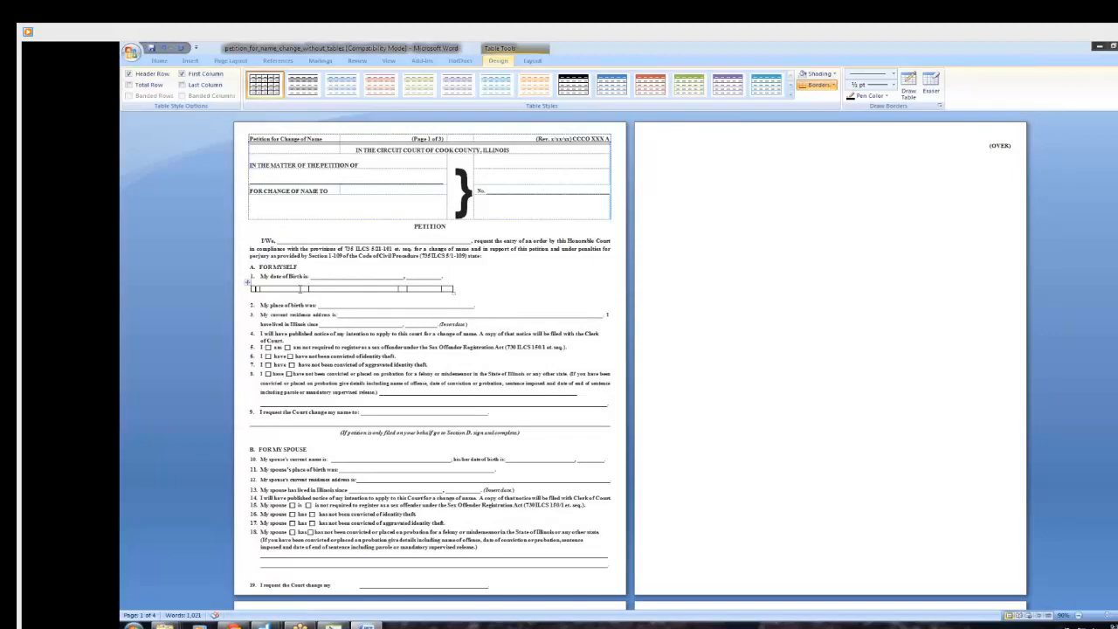
pyautogui.moveTo(387, 289)
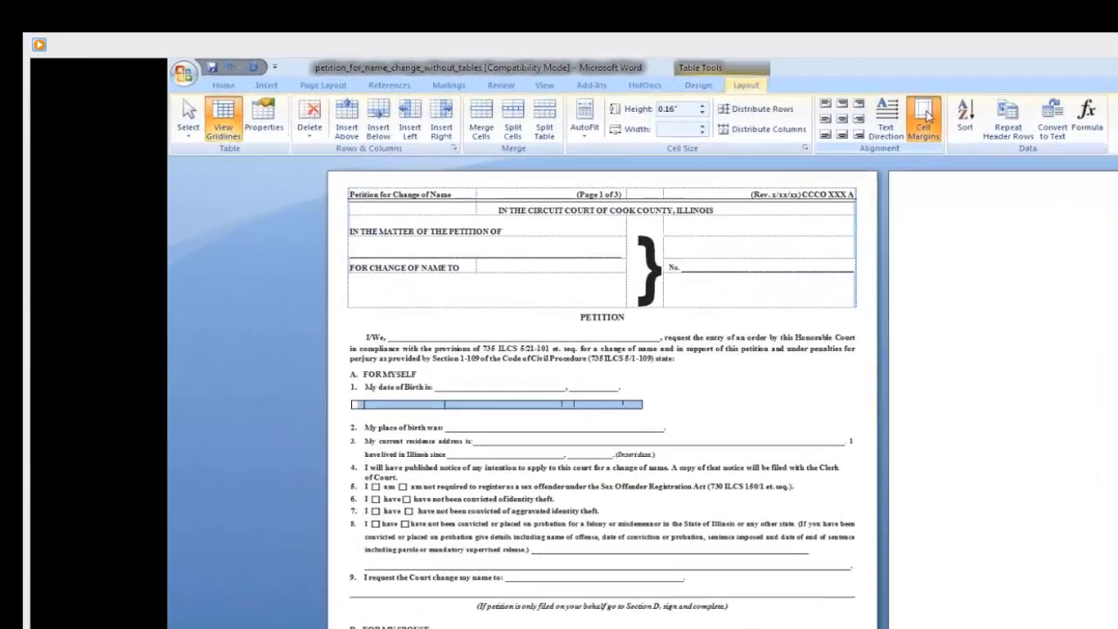
# - Set the date-of-birth table's default left cell margin to 0 inches
pyautogui.click(923, 118)
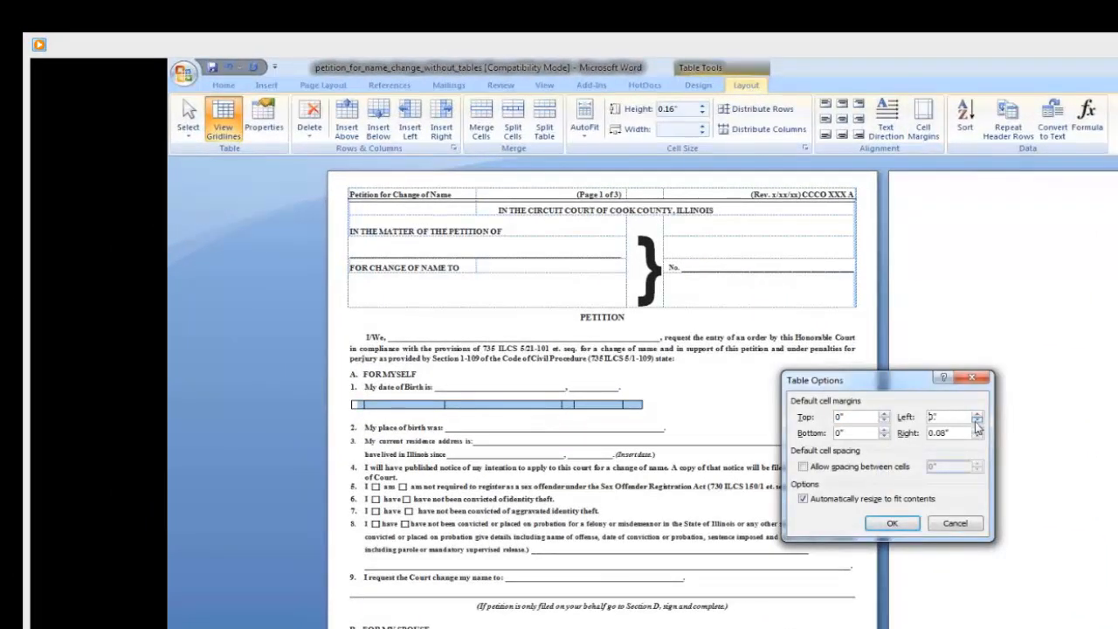
pyautogui.click(976, 436)
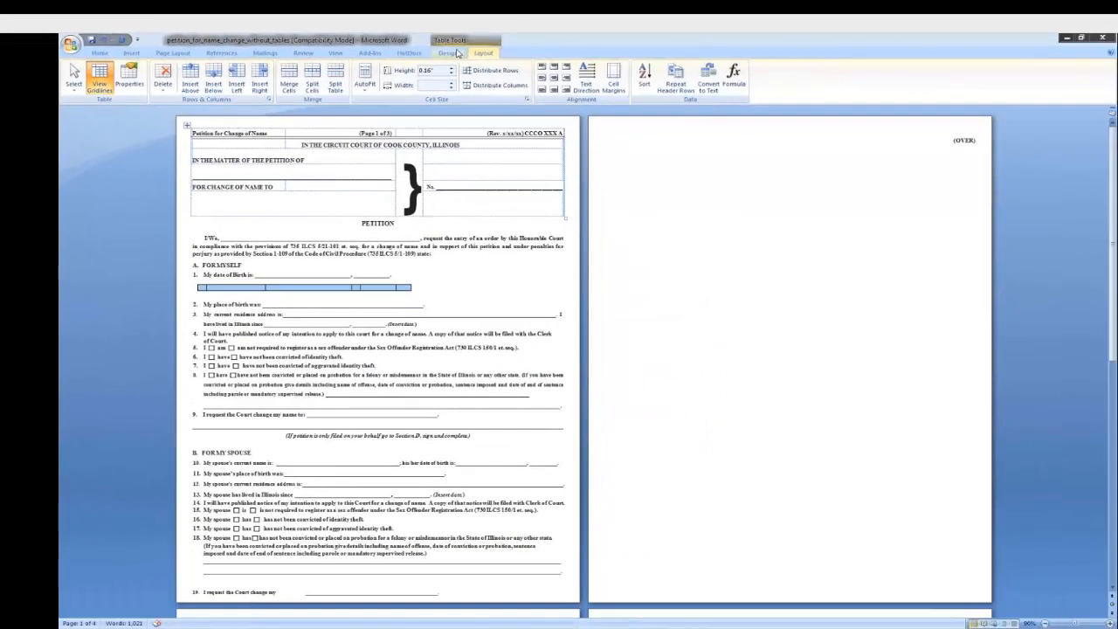
pyautogui.click(777, 77)
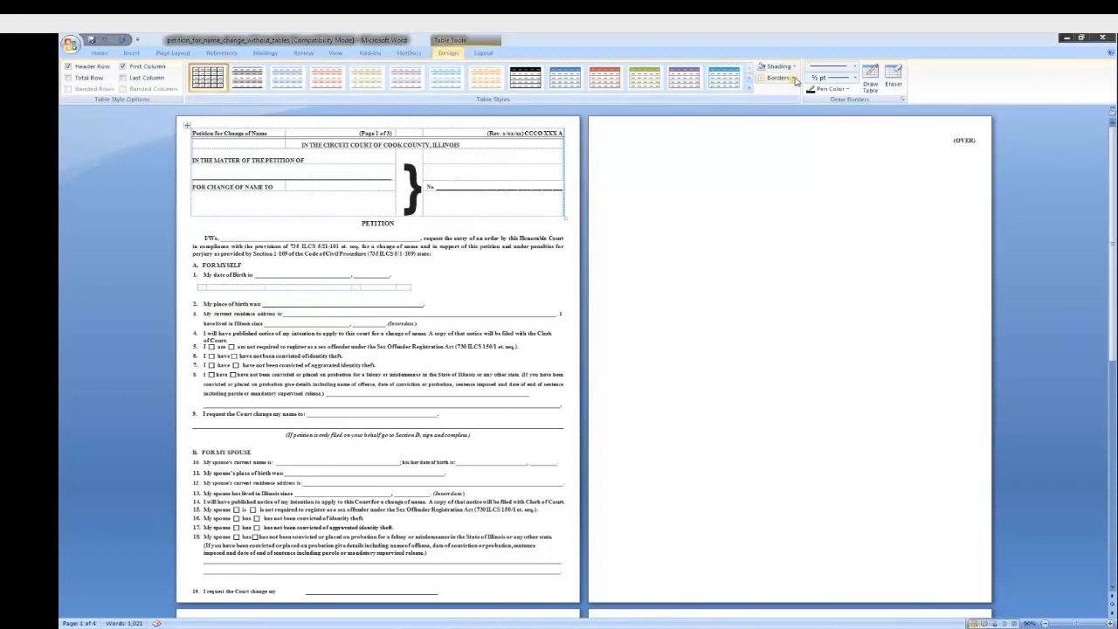
# - Apply No Border to the date-of-birth table and paste the date-of-birth line into it
pyautogui.click(777, 78)
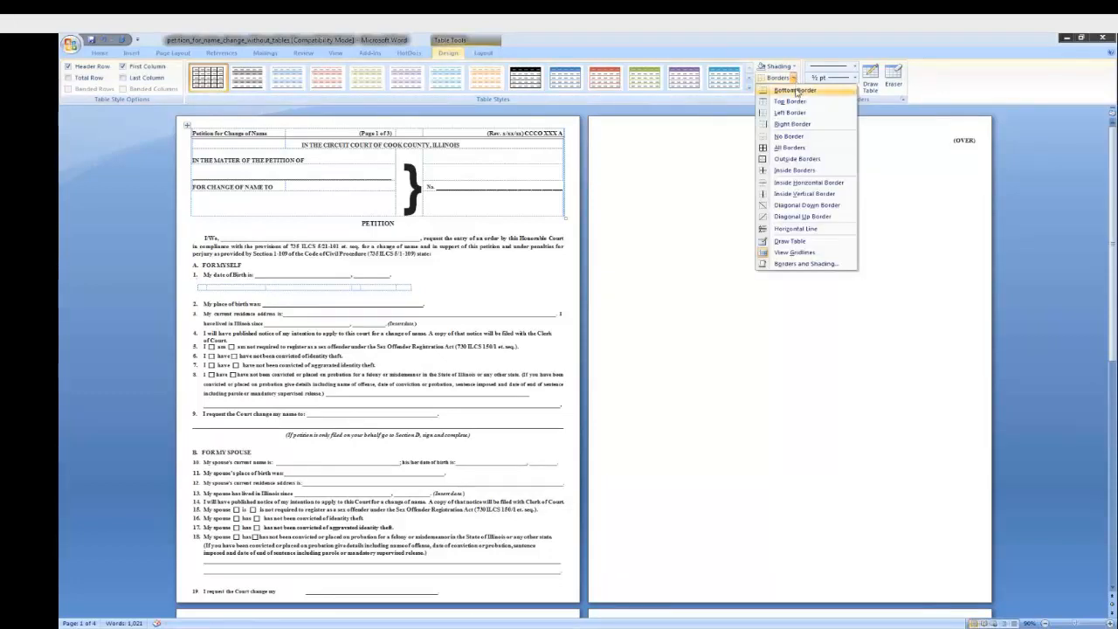
pyautogui.click(791, 90)
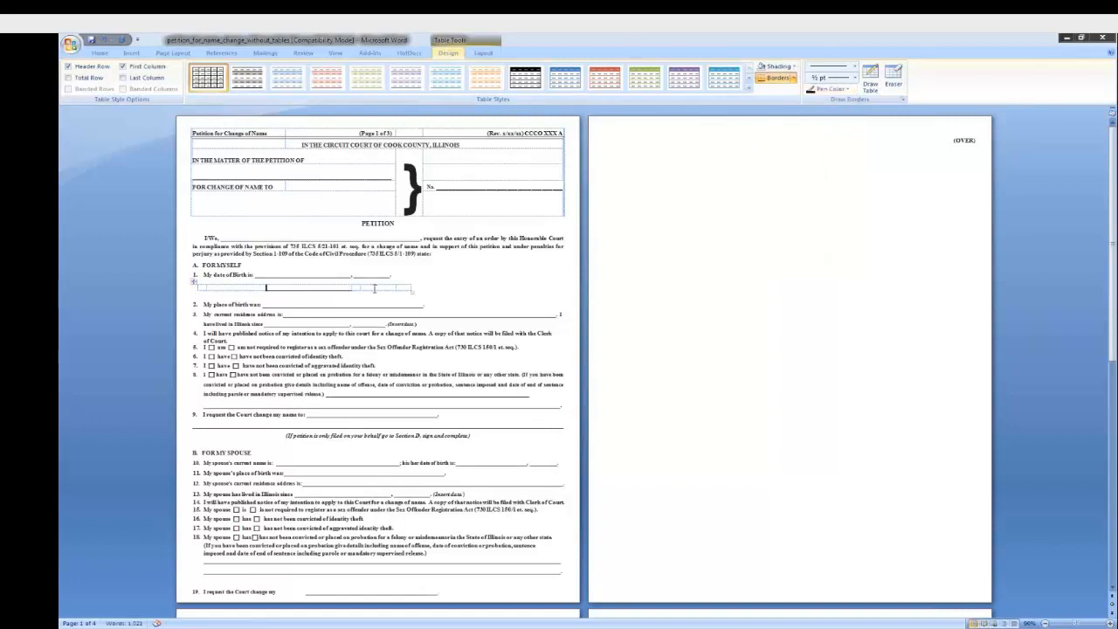
pyautogui.click(789, 78)
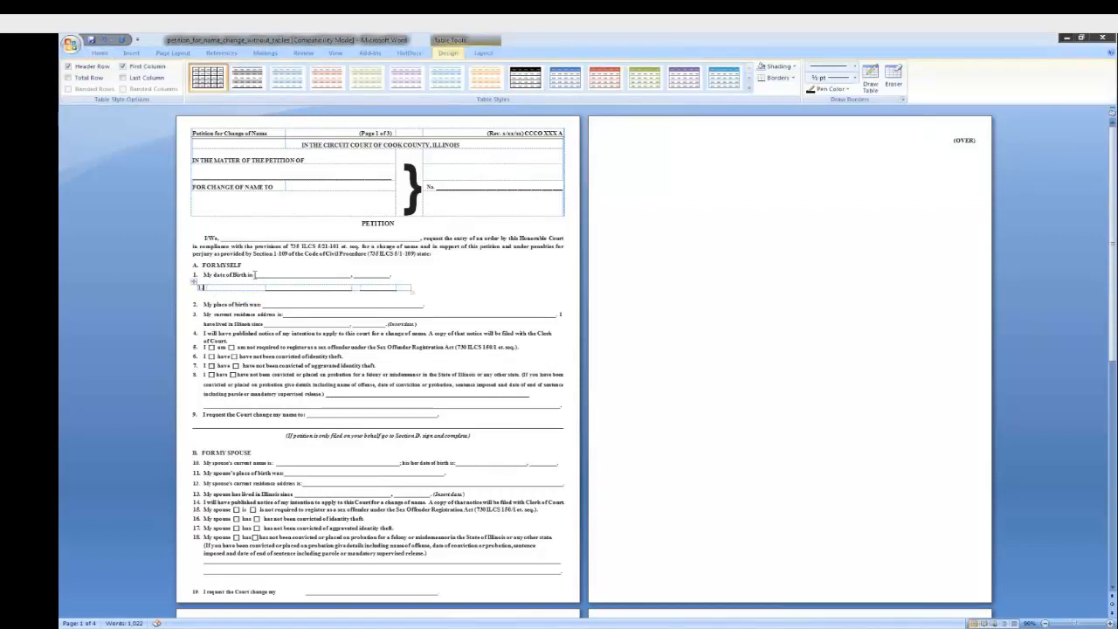
pyautogui.doubleClick(227, 275)
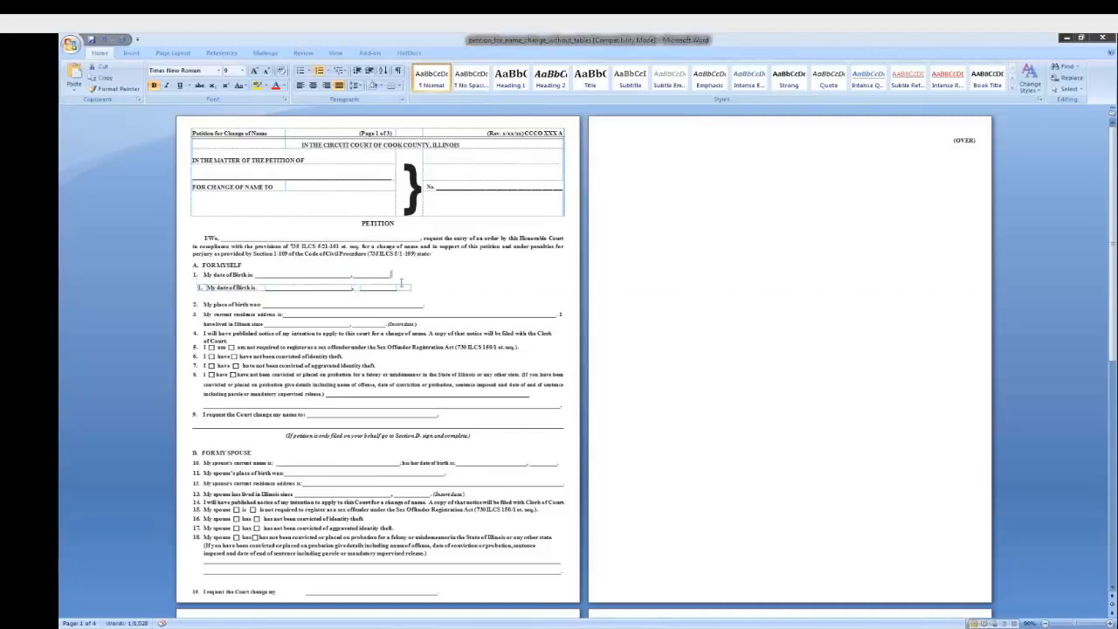
pyautogui.click(402, 288)
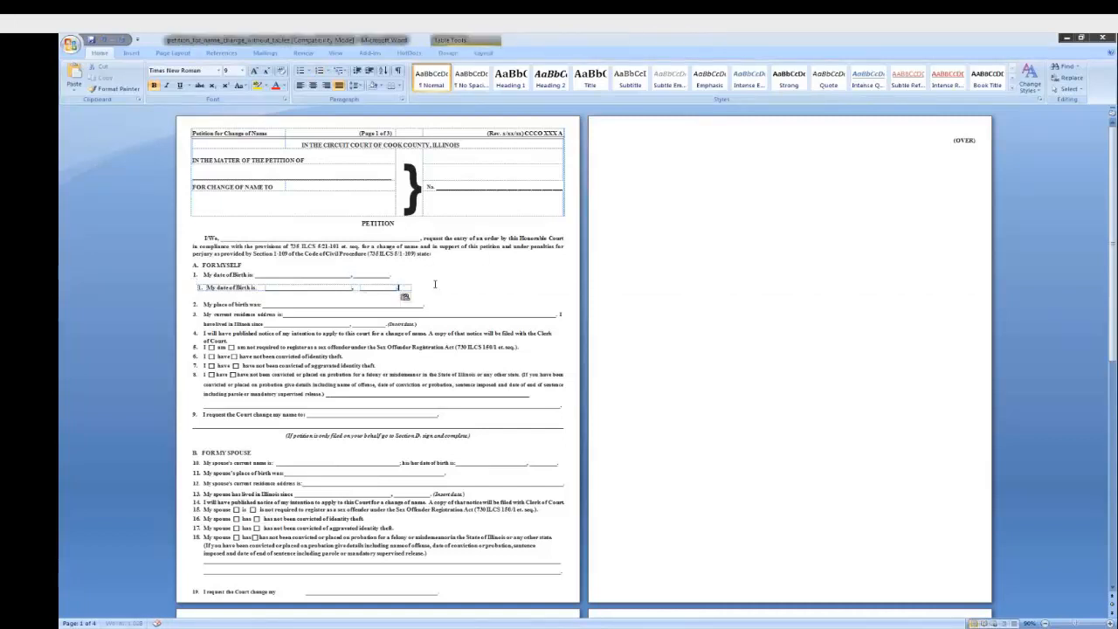